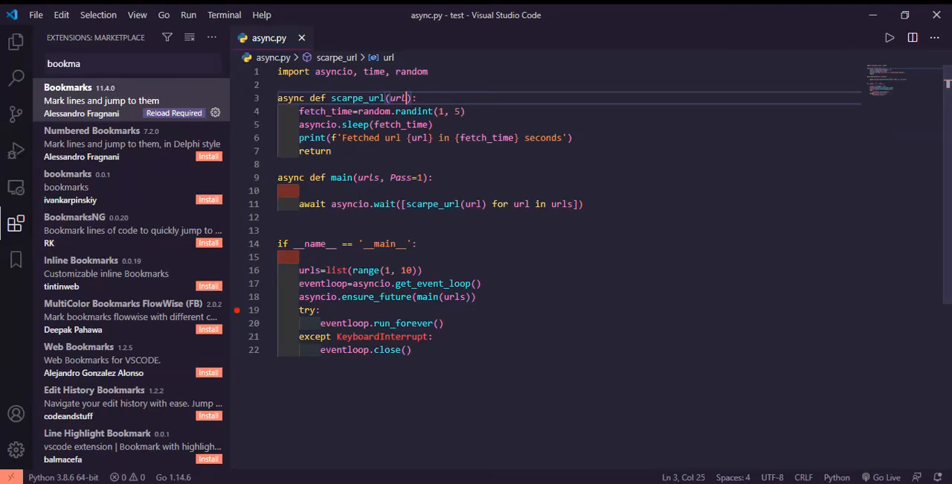
mouse_move(595, 459)
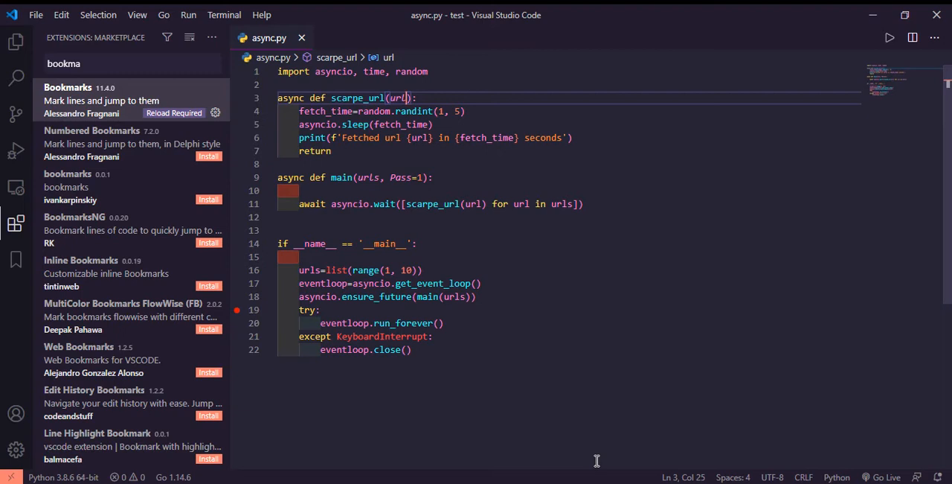
mouse_move(340, 144)
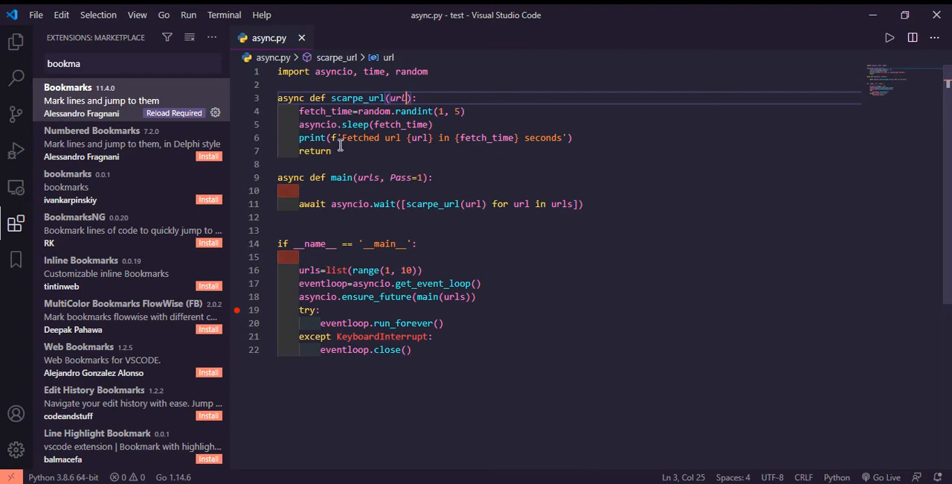
Browse the Terminal menu and highlight the main and scarpe_url names in async.py
left_click(224, 14)
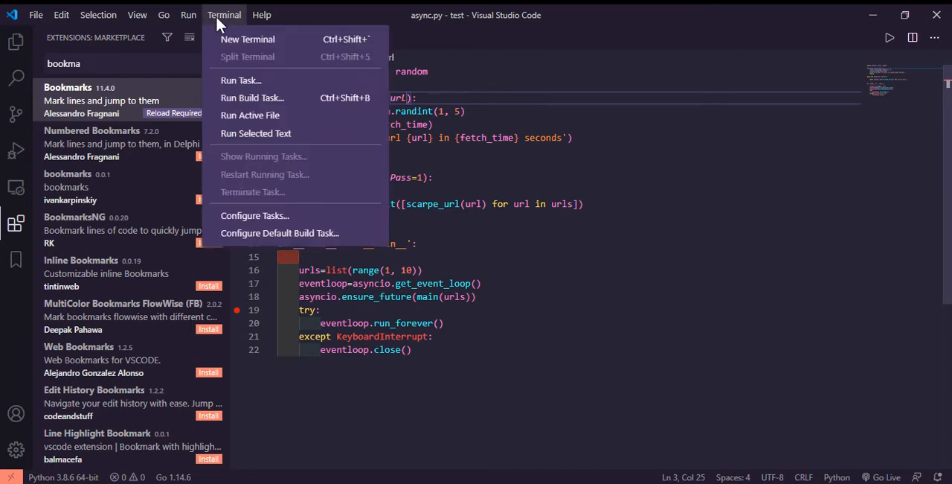
mouse_move(444, 172)
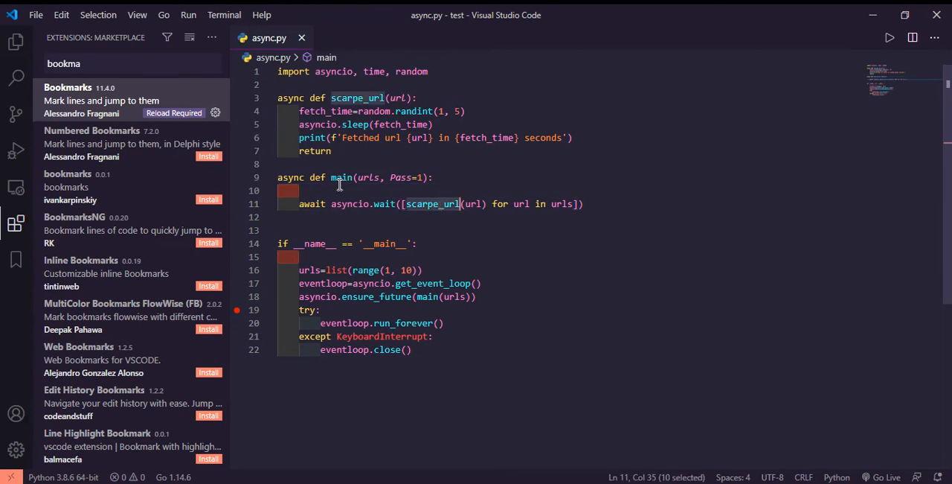
double_click(341, 177)
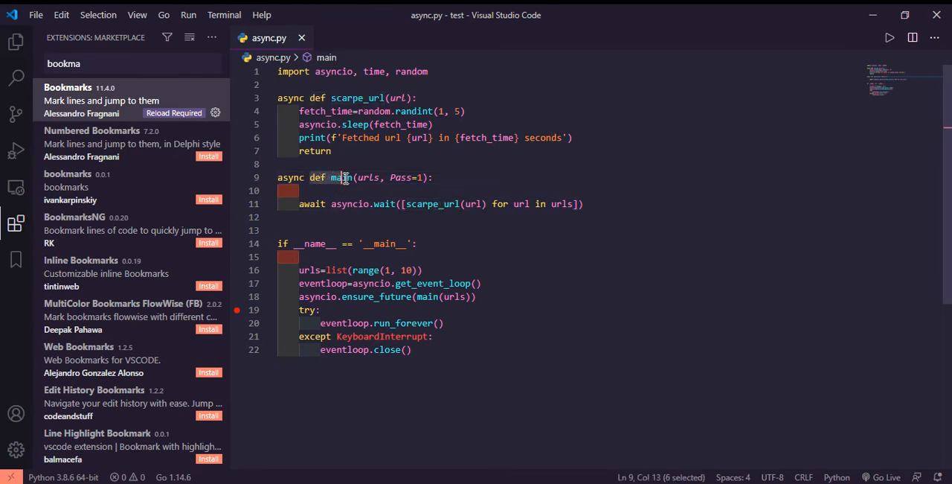
left_click(354, 177)
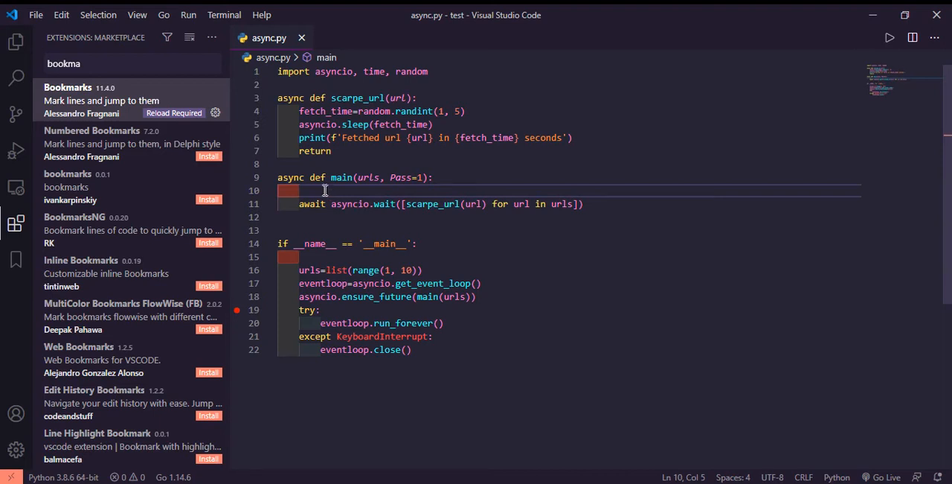
mouse_move(416, 199)
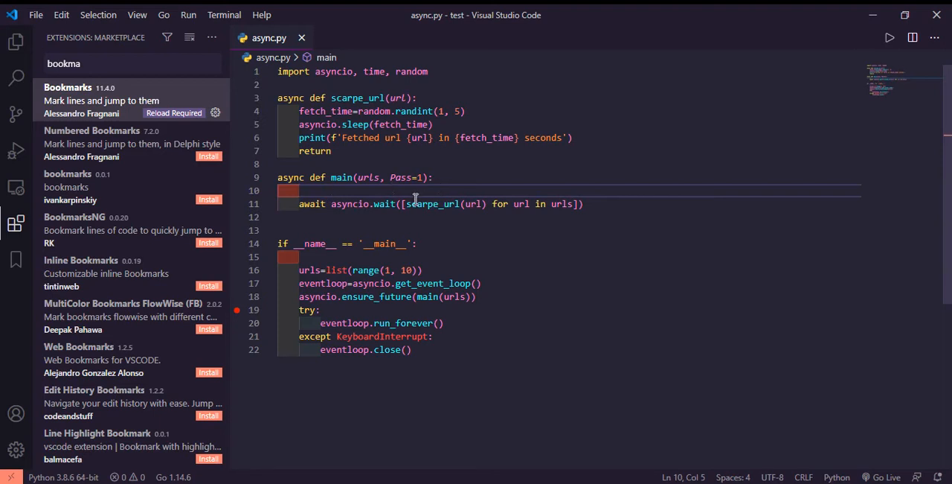
double_click(433, 204)
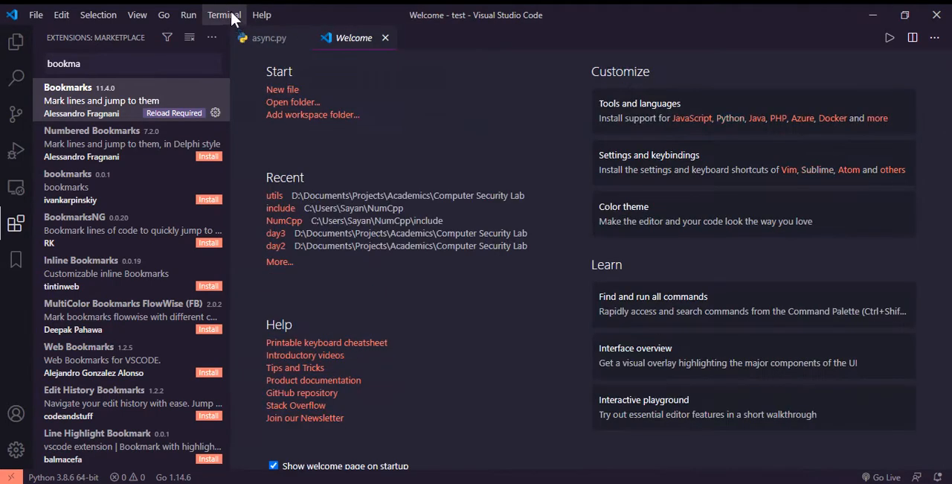
Open a new integrated terminal and run python async.py
left_click(265, 38)
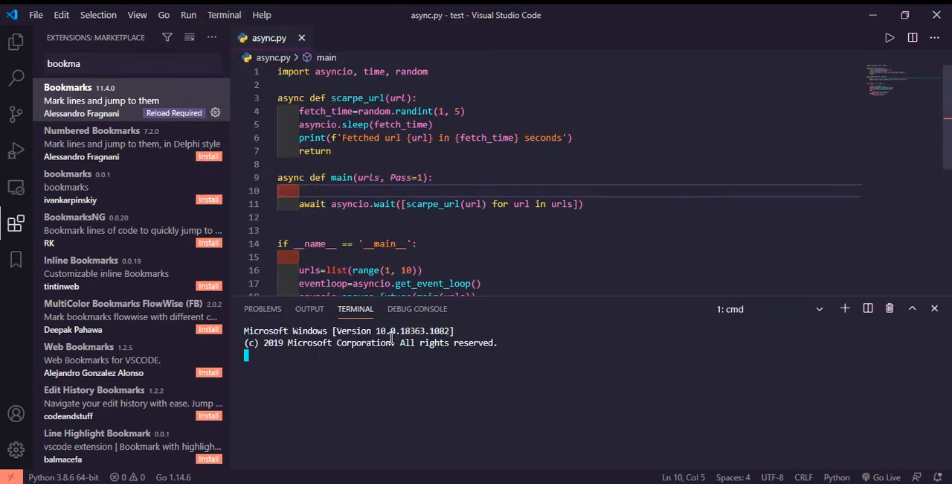
type("python a")
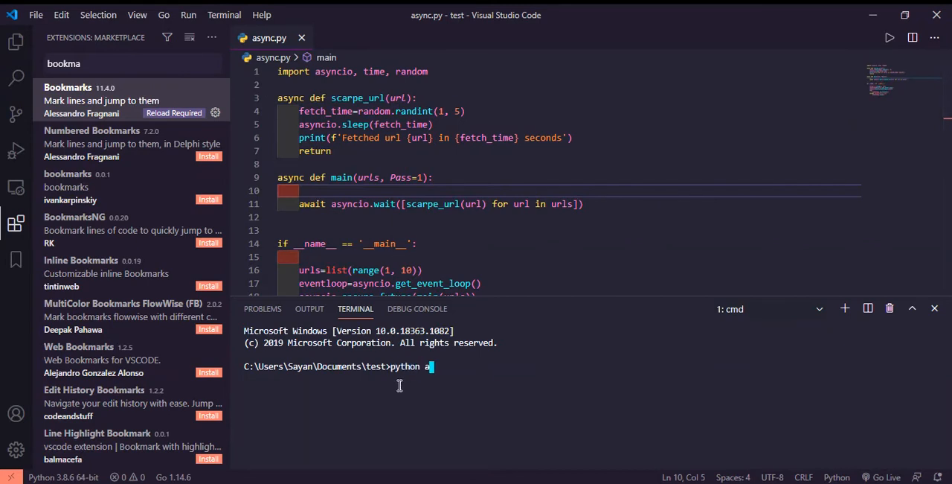
type("sync.py")
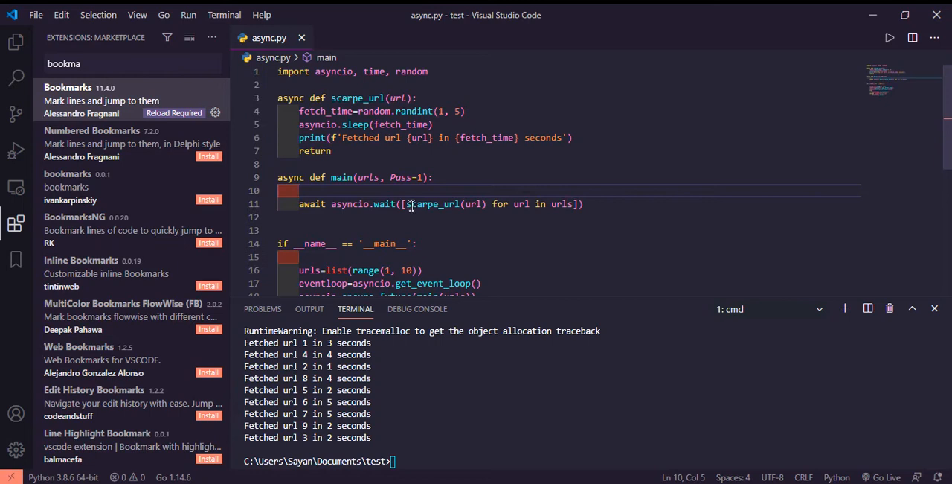
mouse_move(407, 191)
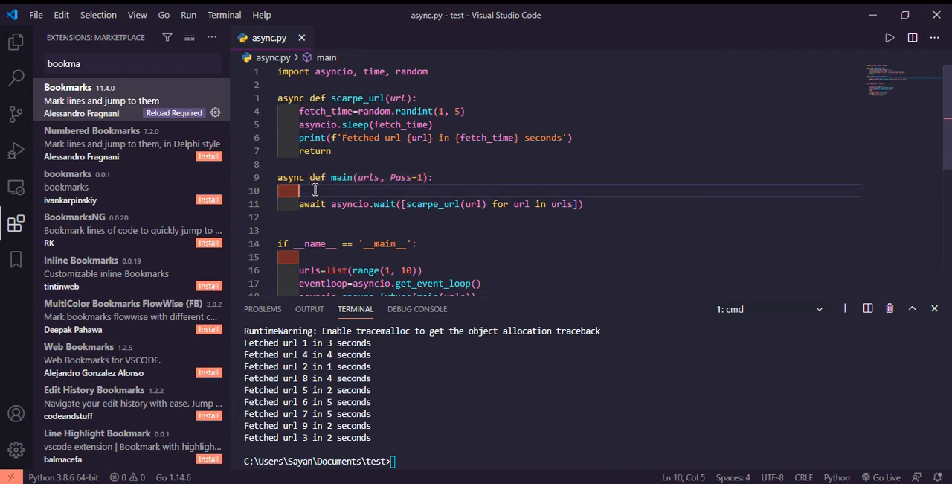
Insert asyncio.ensure_future(main(urls, Pass+1)) on main's first line using autocomplete, then save
left_click(307, 177)
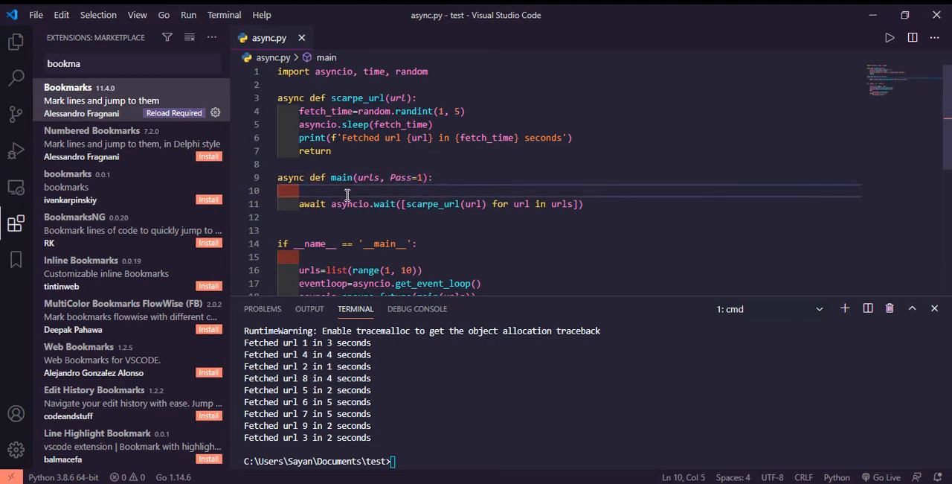
type("asyncio")
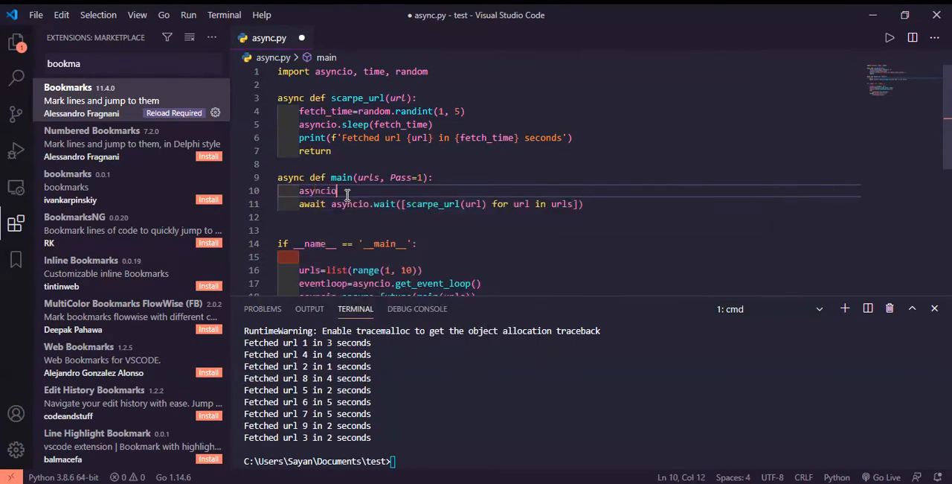
type(".ensure_future(")
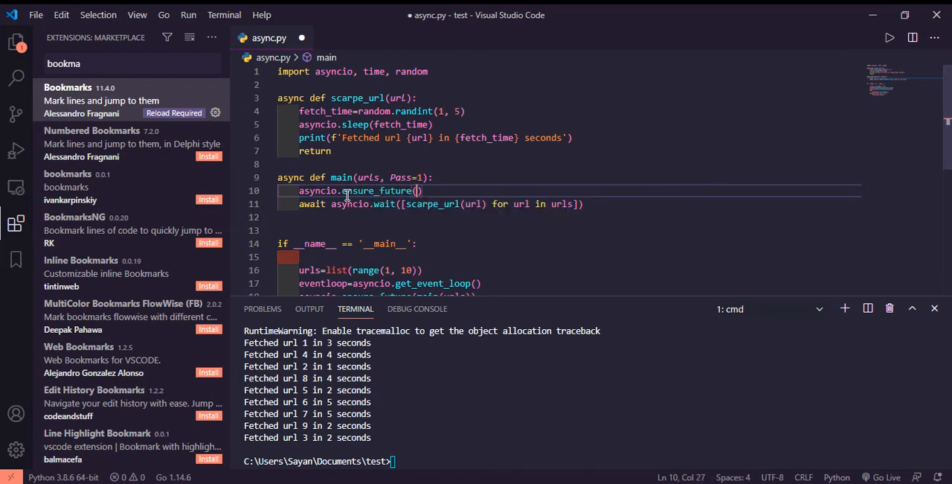
type("main")
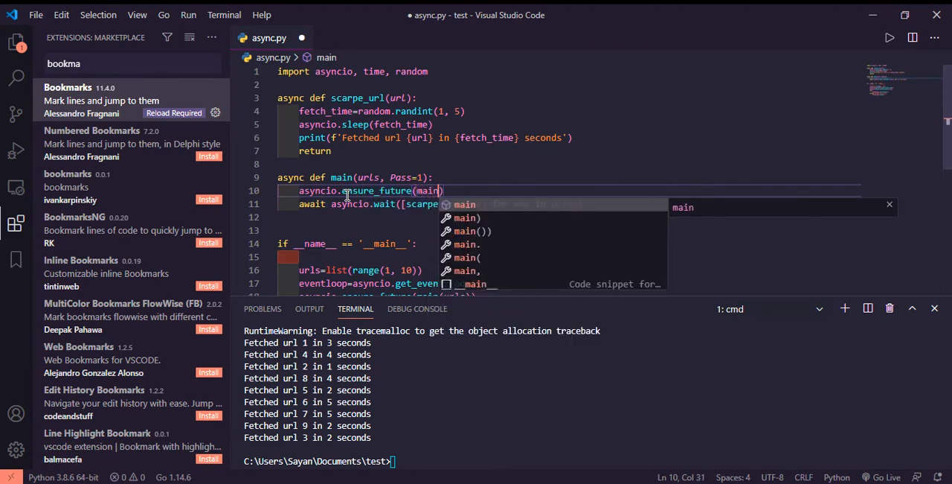
type("urls, P")
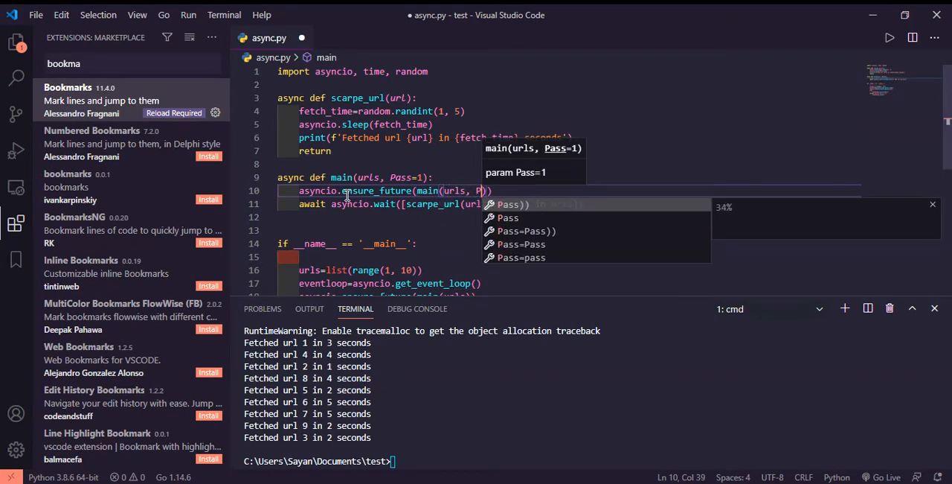
type("ass")
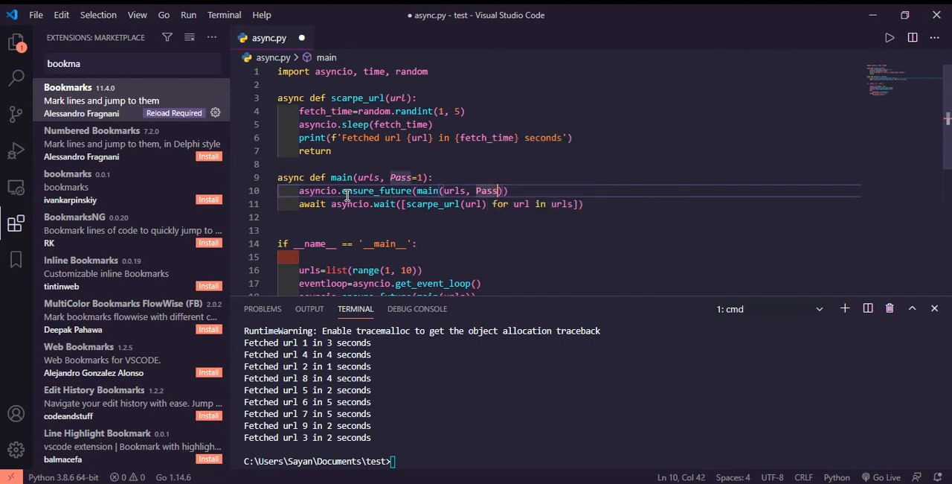
type("+1")
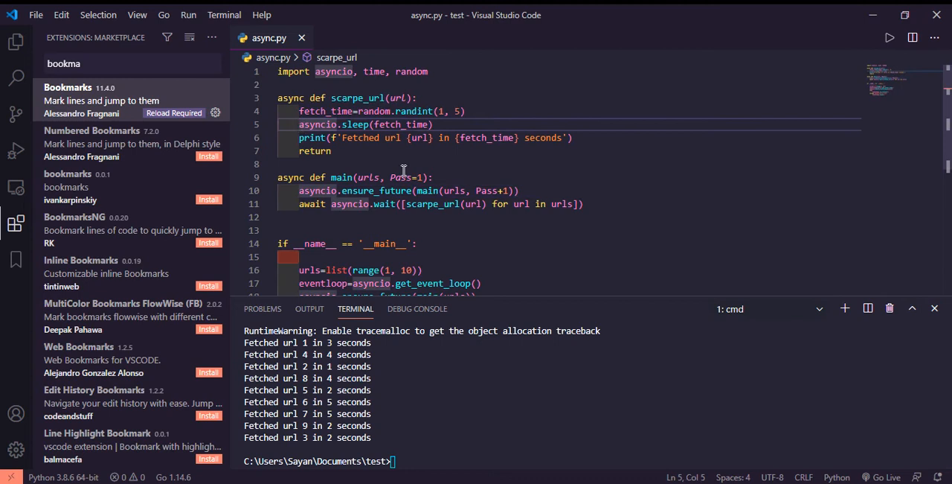
mouse_move(285, 118)
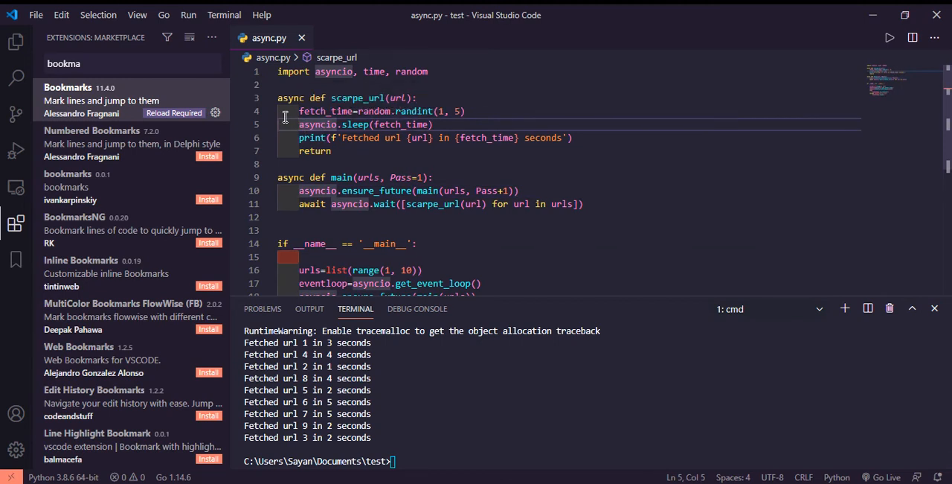
Await asyncio.sleep in scarpe_url, comment out the ensure_future line, and rerun python async.py
type("await")
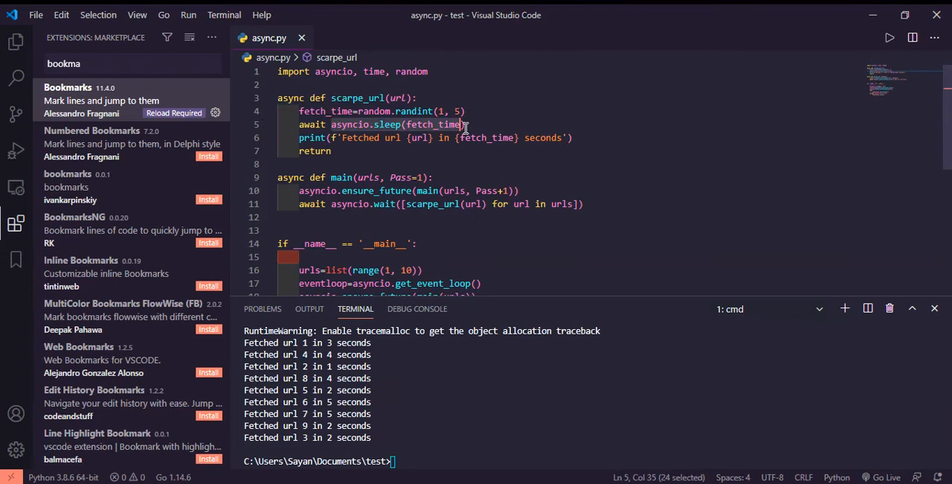
left_click(336, 124)
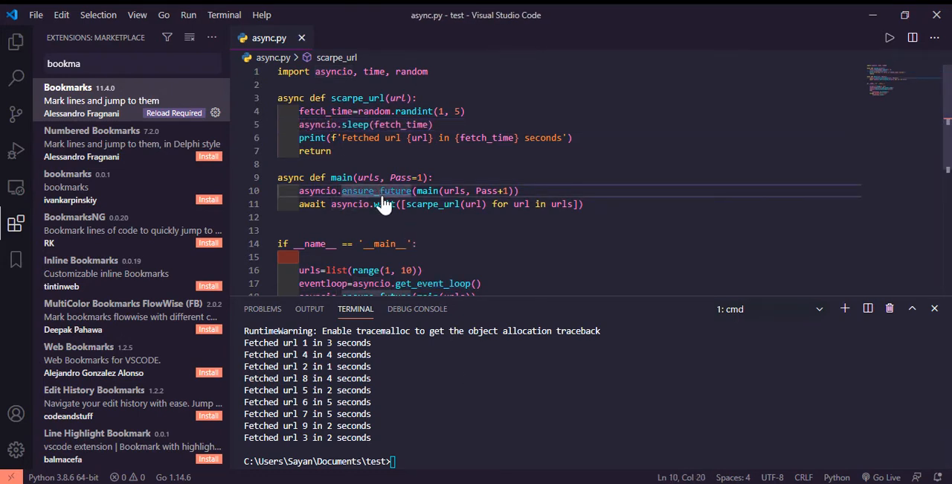
type("python async.py")
left_click(569, 124)
type("await ")
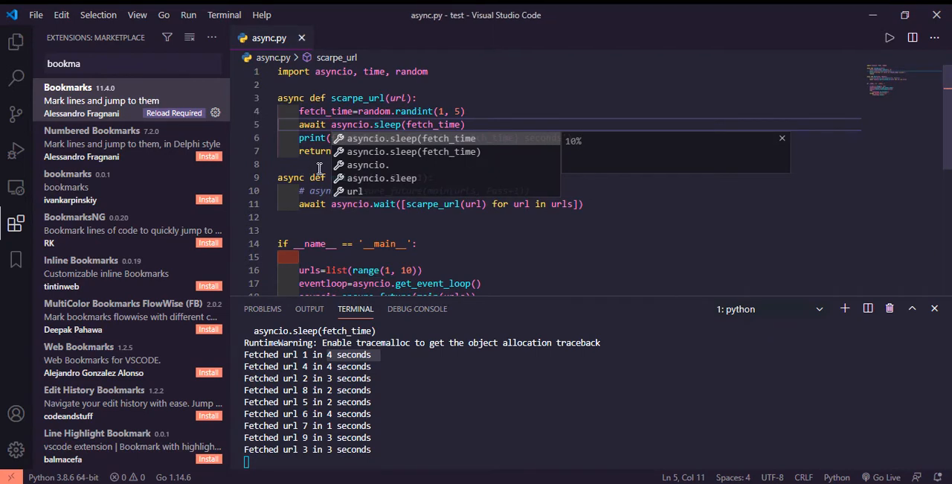
key("Escape")
type(" asyncio.sleep(fetch_time)")
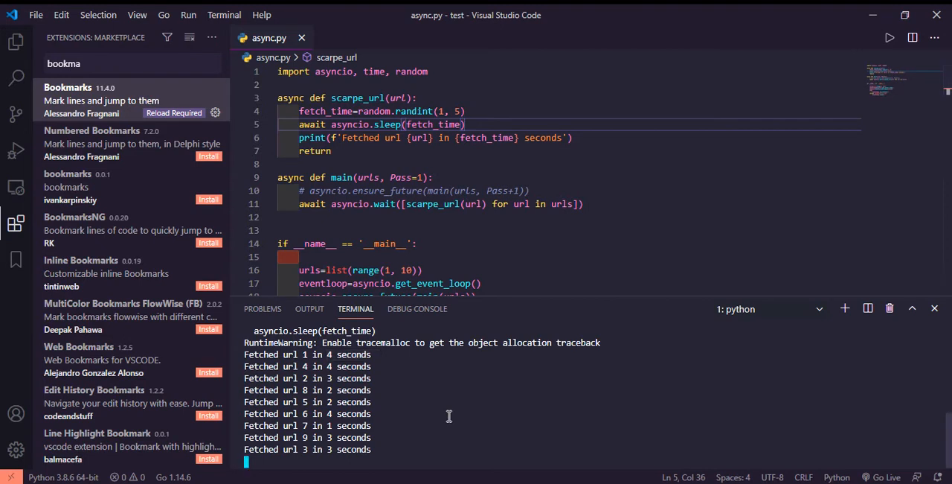
mouse_move(453, 390)
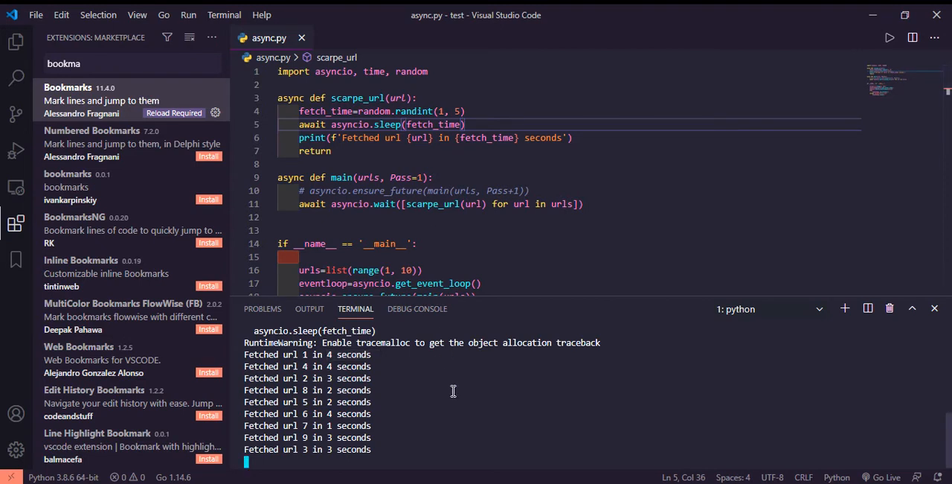
key("ctrl+c")
type("python async.py")
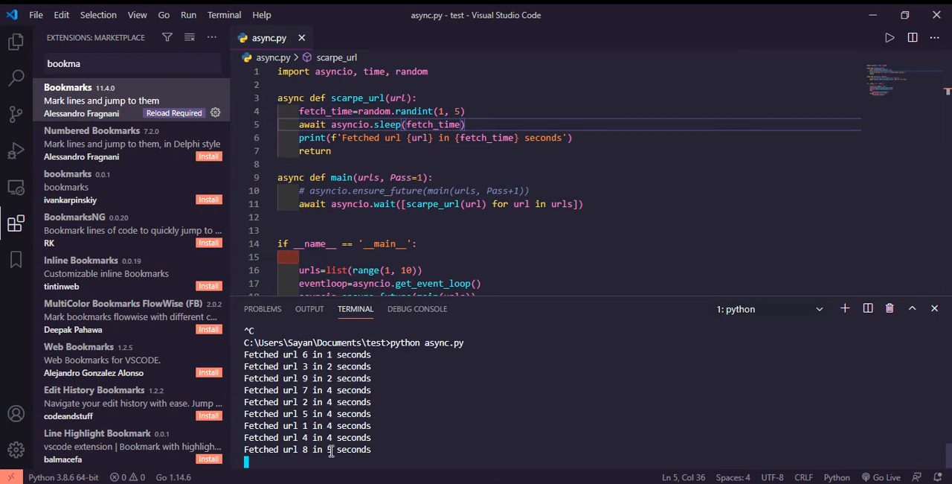
mouse_move(402, 388)
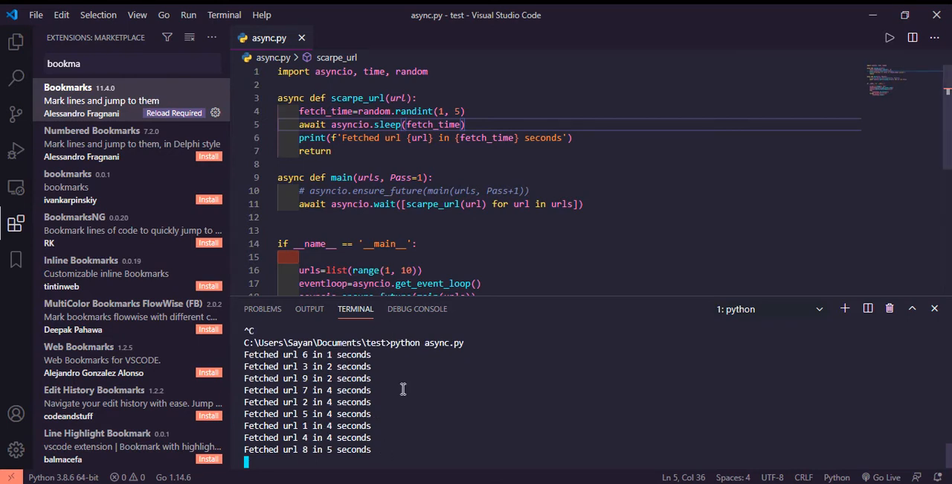
left_click(299, 125)
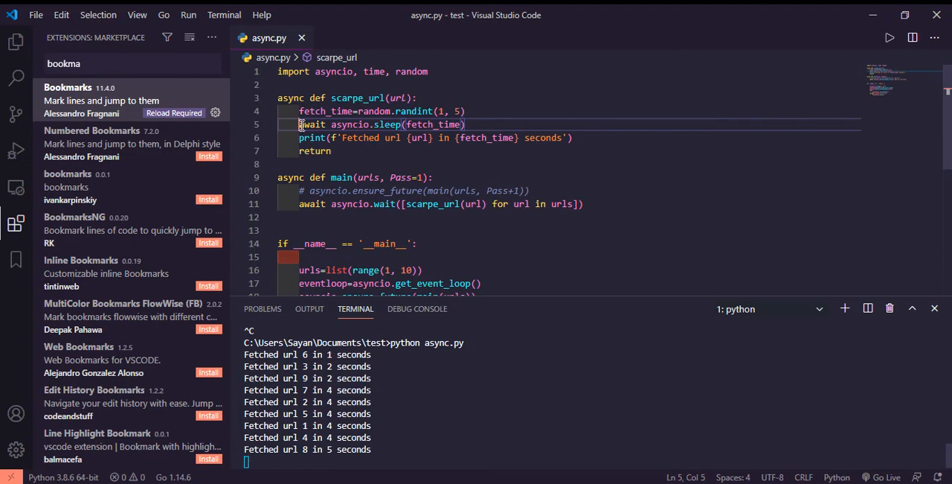
left_click(467, 124)
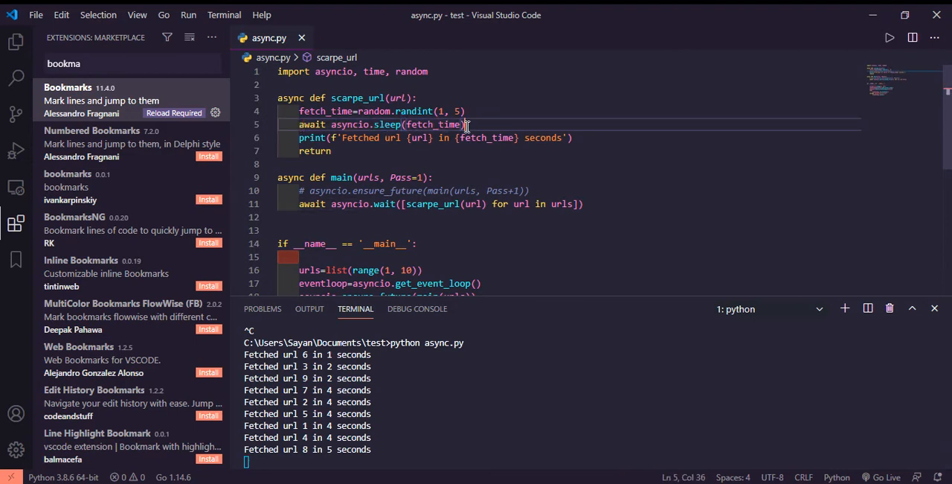
mouse_move(358, 97)
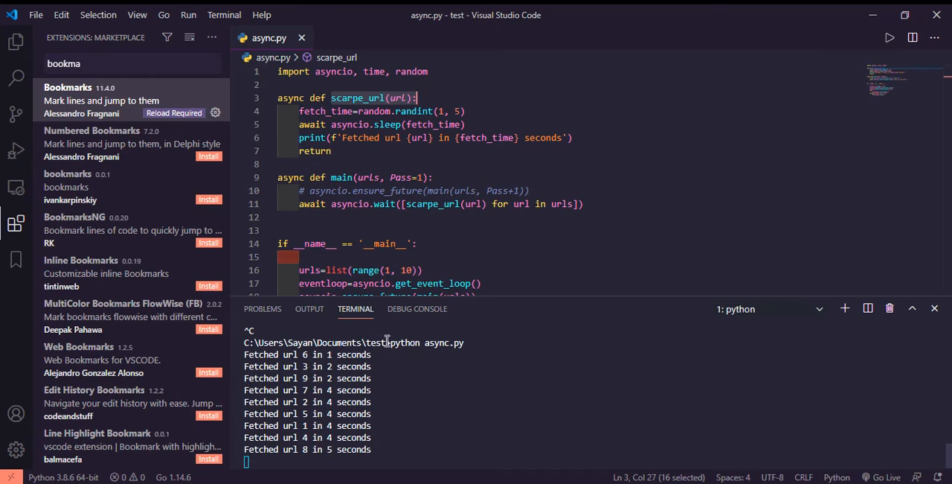
mouse_move(471, 124)
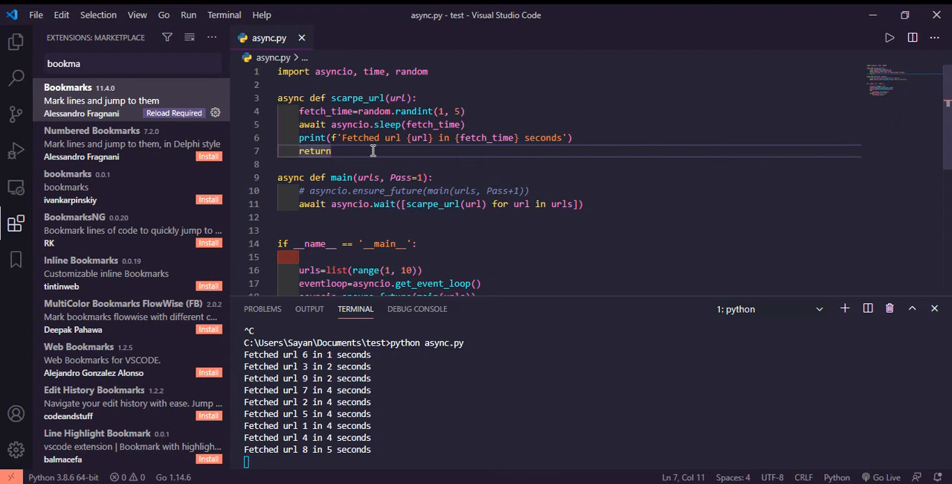
Uncomment the asyncio.ensure_future(main(urls, Pass+1)) line in main
left_click(439, 177)
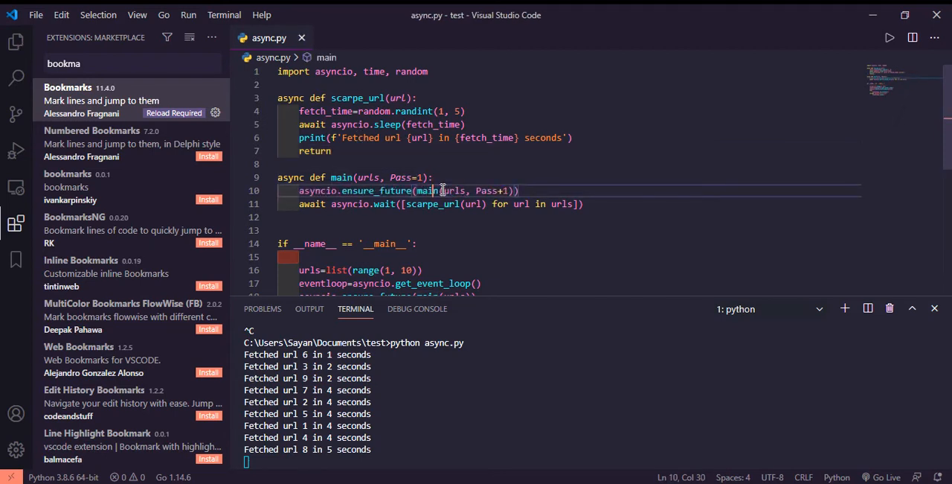
left_click(533, 191)
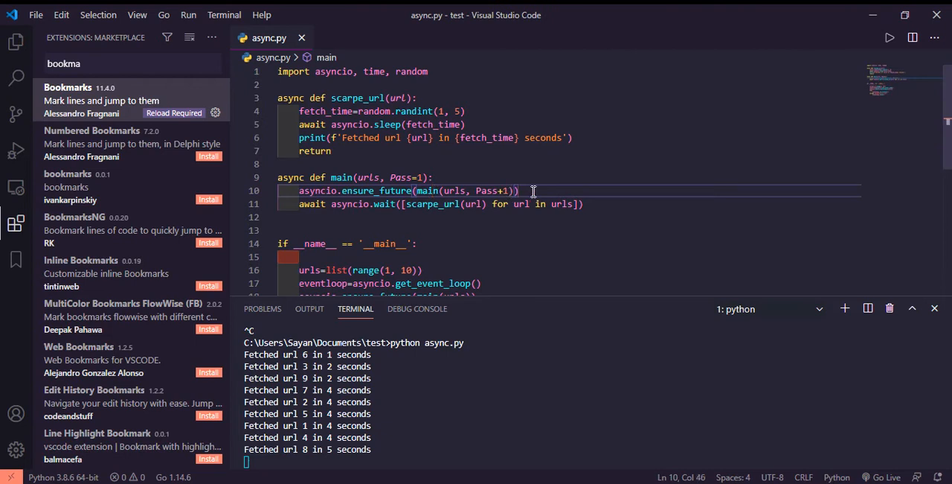
mouse_move(457, 186)
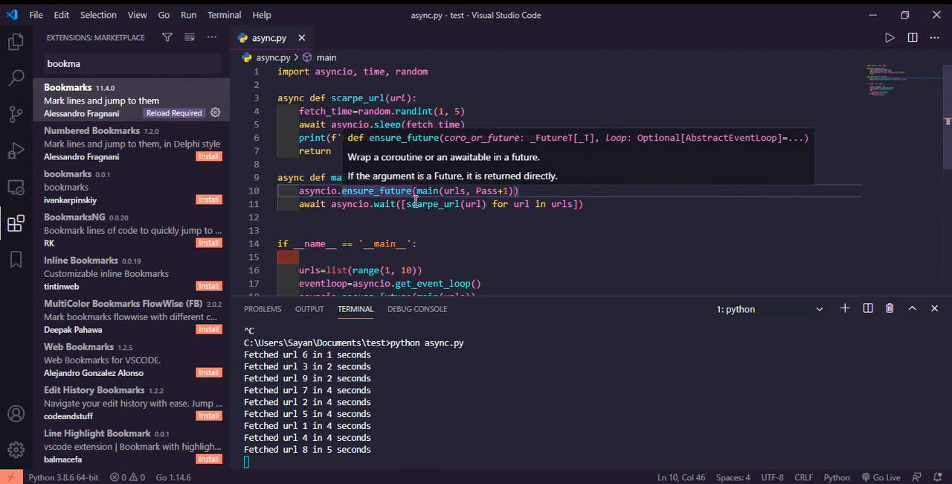
mouse_move(476, 227)
type("python async.py")
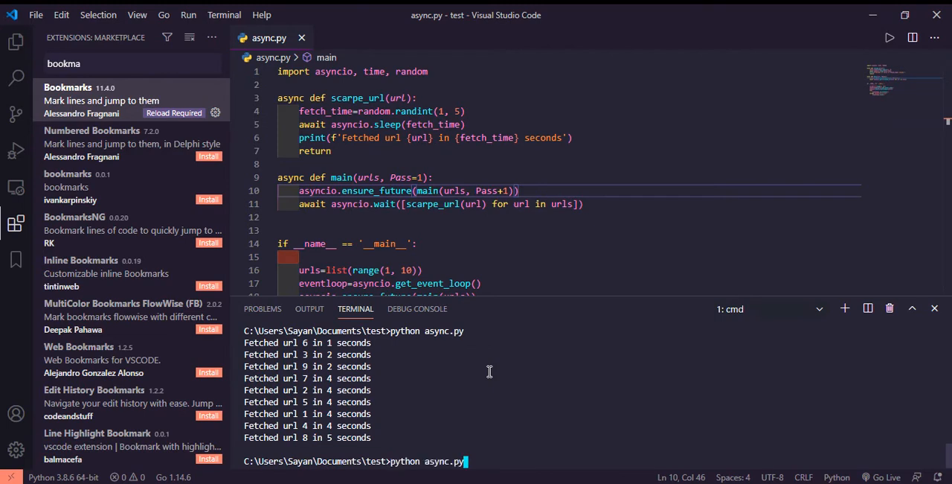
Run the script, then add a Pass parameter to scarpe_url and print 'Pass: {Pass}'
key("enter")
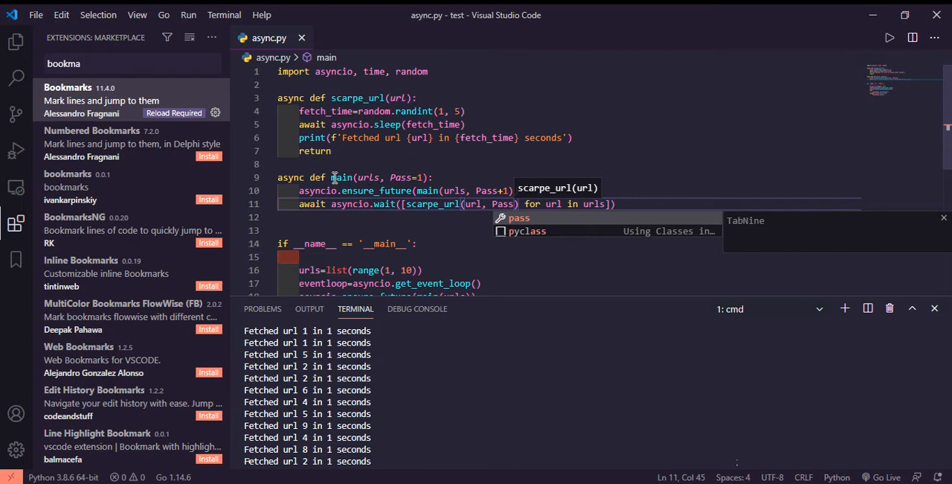
mouse_move(341, 178)
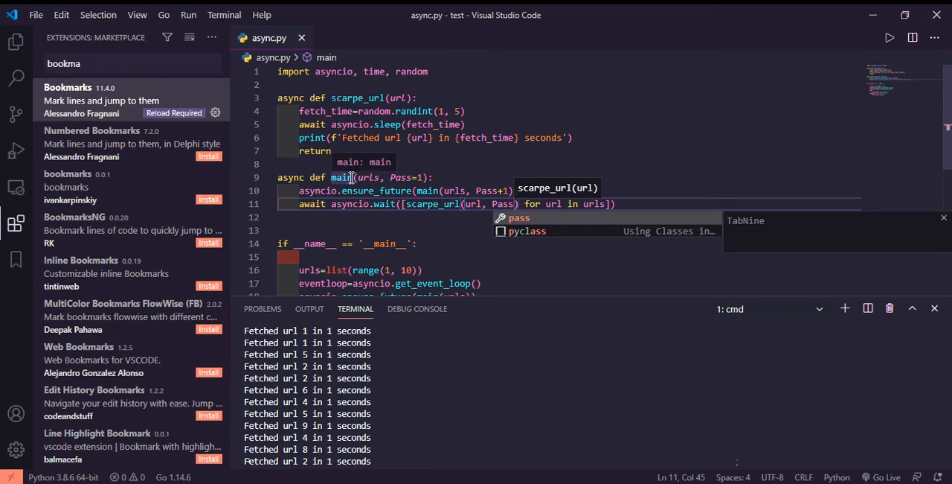
mouse_move(408, 96)
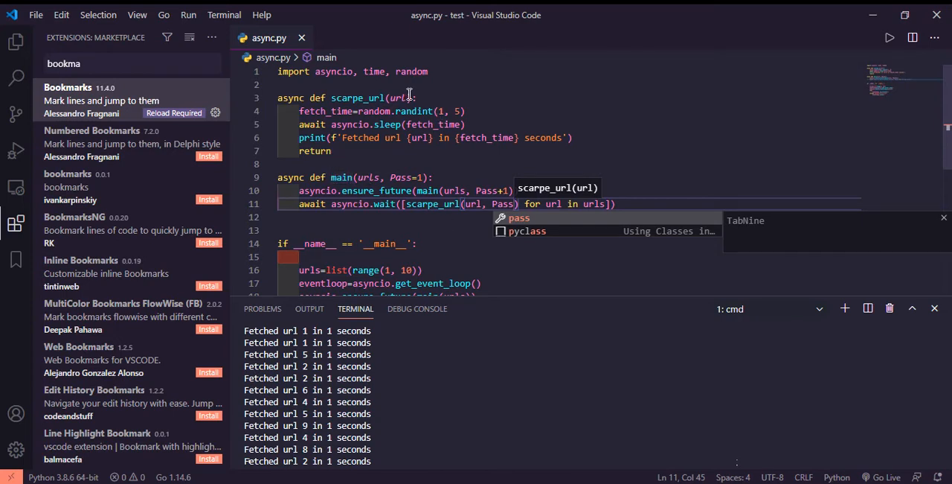
type(", Pass")
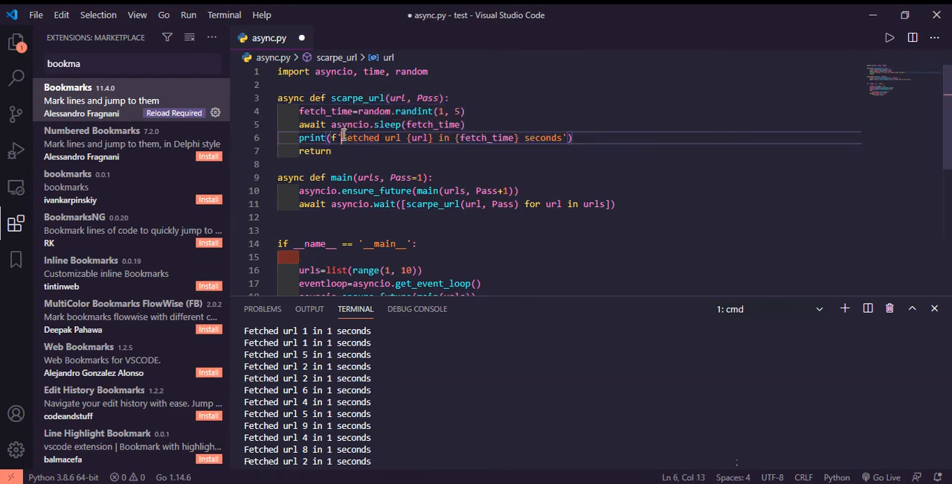
type("Pass: {Pass},")
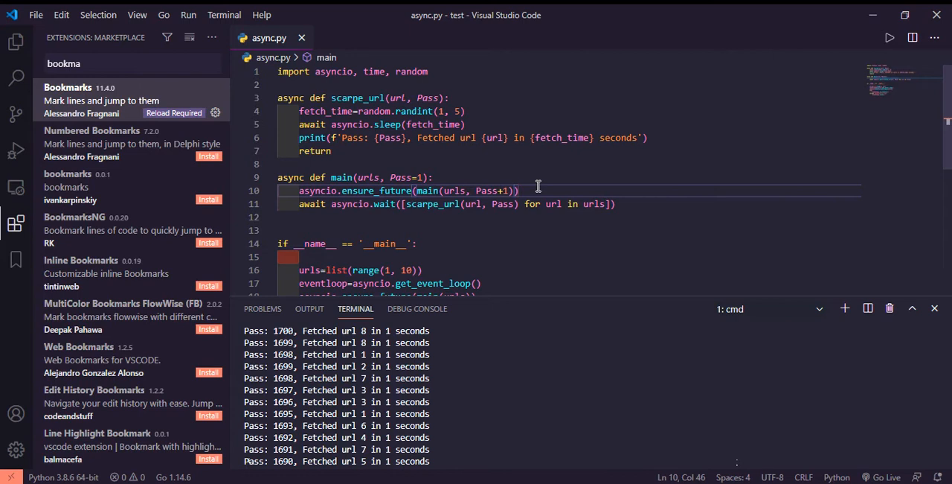
scroll("down", 3)
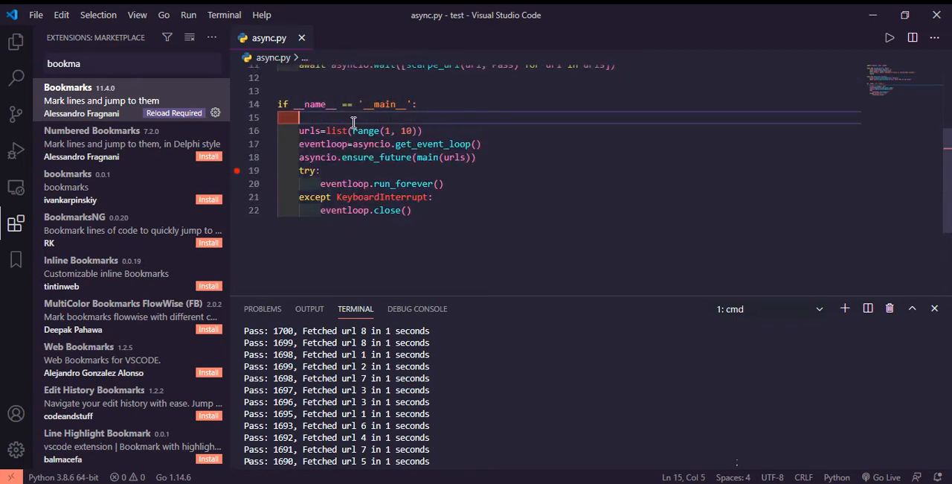
Add max_coroutines = 10 and sem=asyncio.Semaphore(max_coroutines) under if __name__ == '__main__'
type("max_coroutines =")
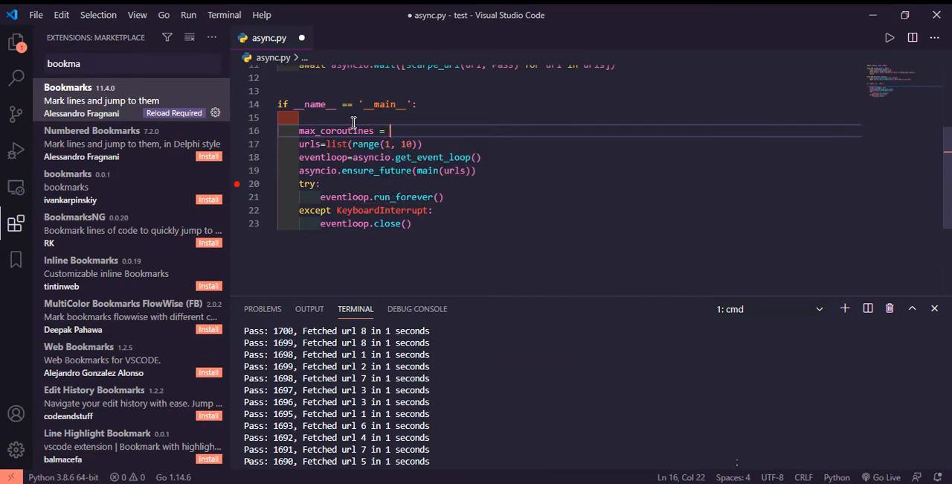
type("10")
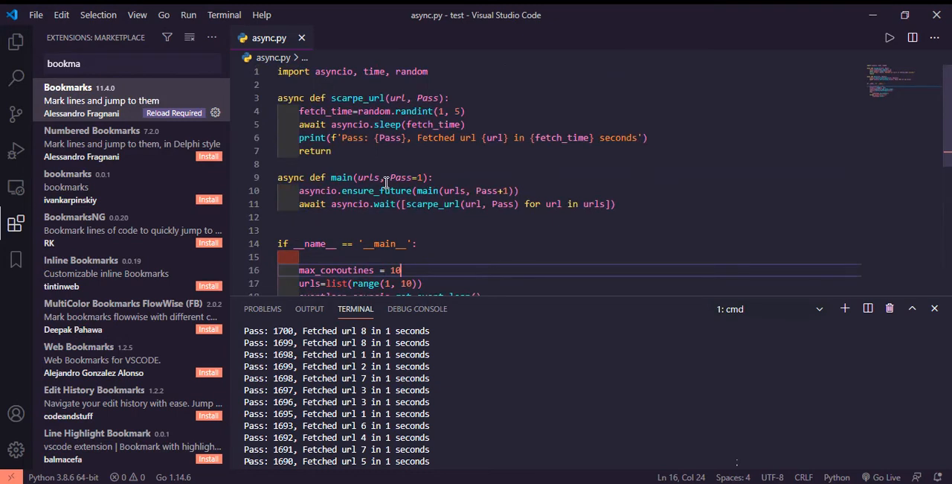
left_click(299, 111)
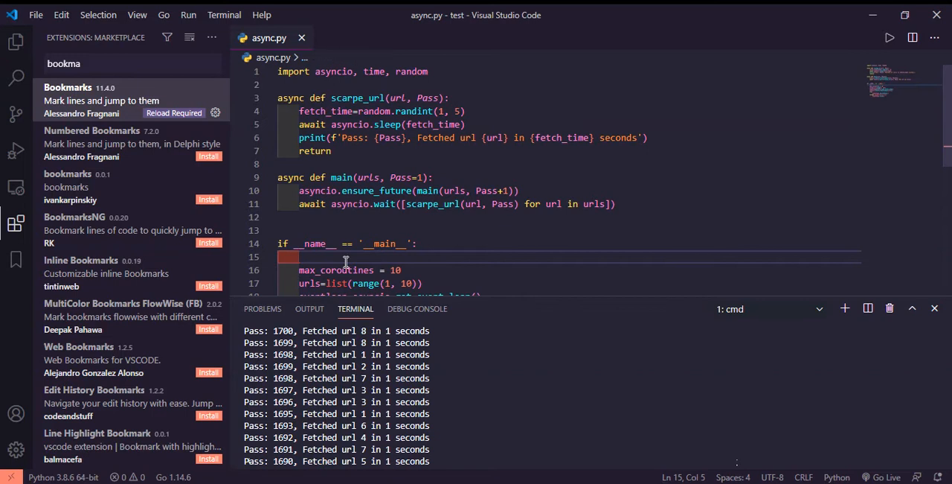
type("sem=")
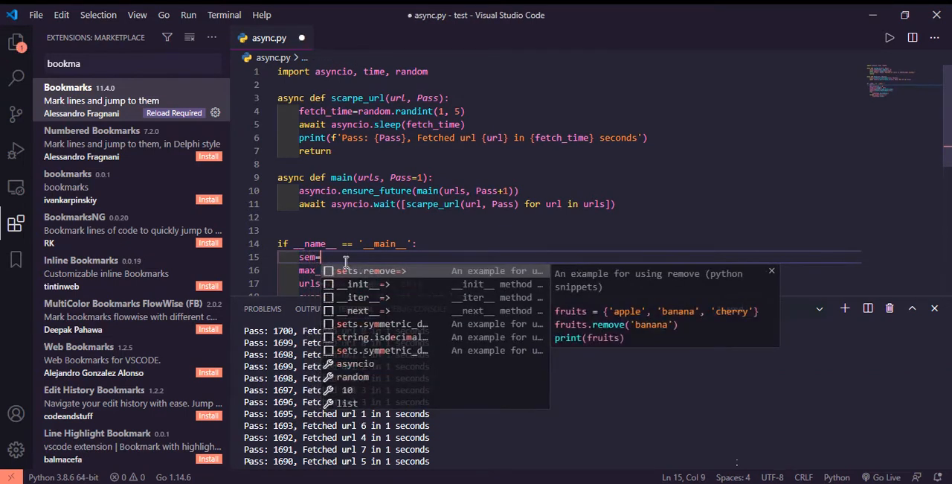
type("asyncio")
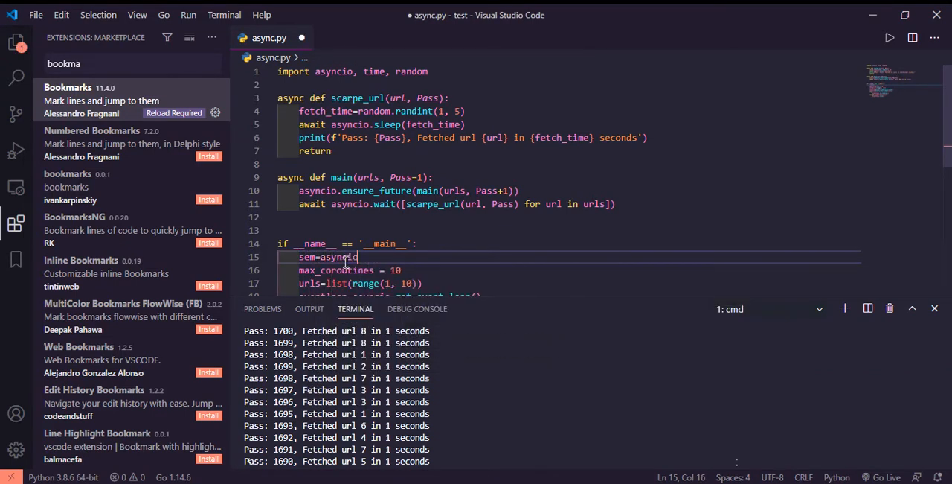
type(".")
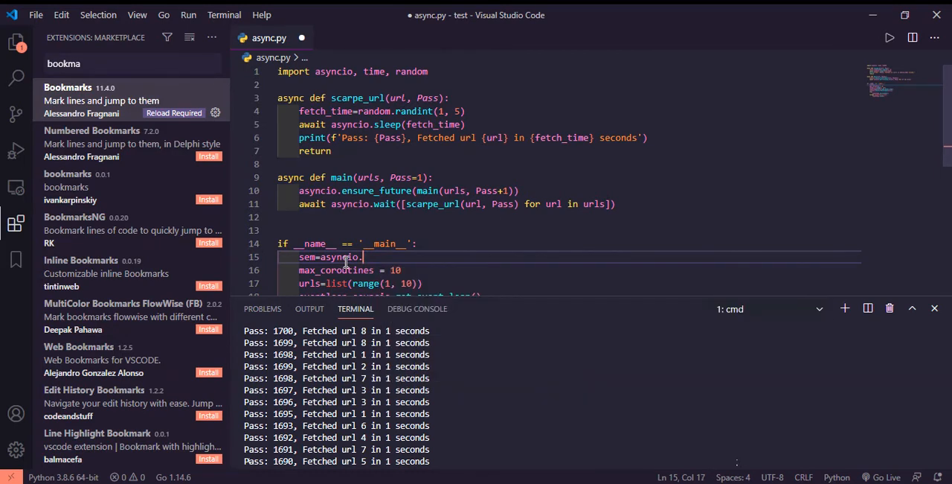
type("Semaphore(")
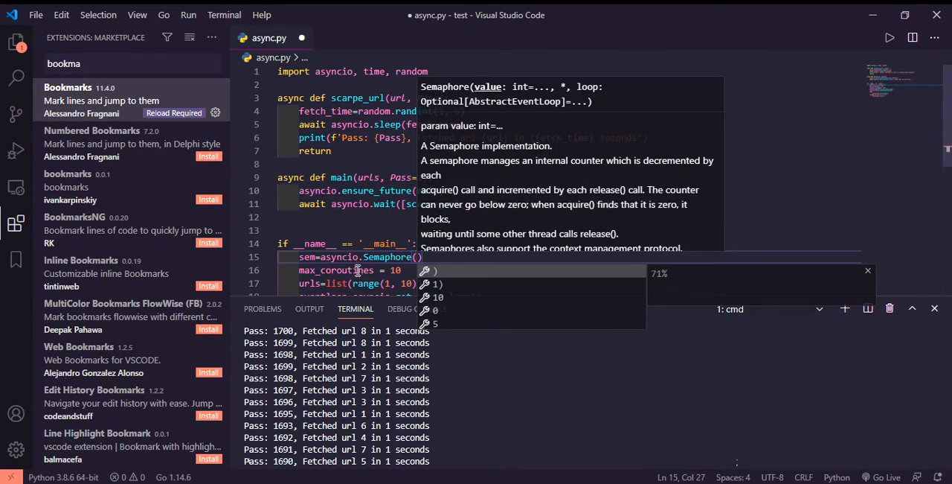
type("max")
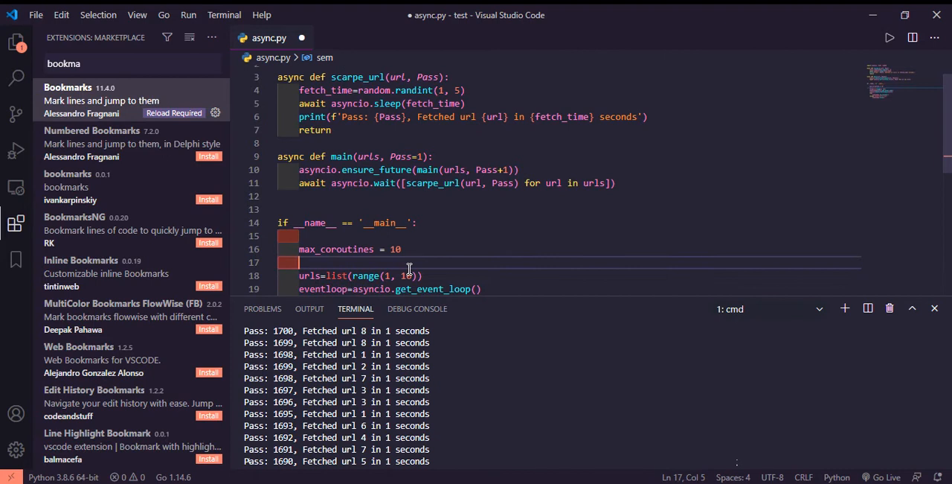
type("sem=asyncio.Semaphore(max_coroutines)")
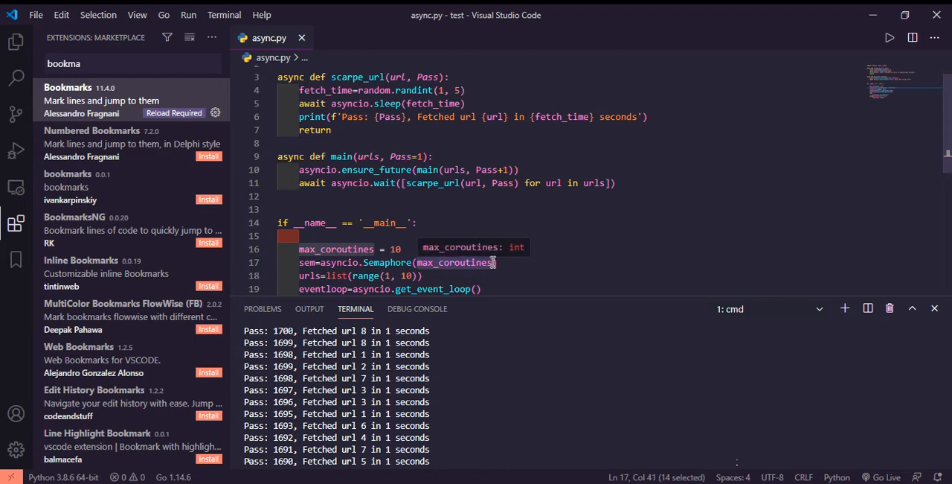
mouse_move(363, 268)
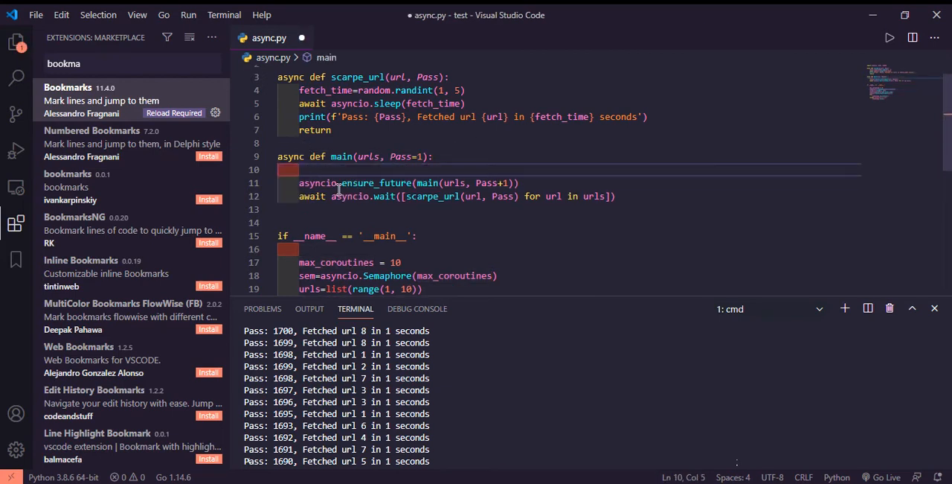
Start main with await sem.acquire() and rerun, ending in 'RuntimeError: Event loop is closed'
type("sem")
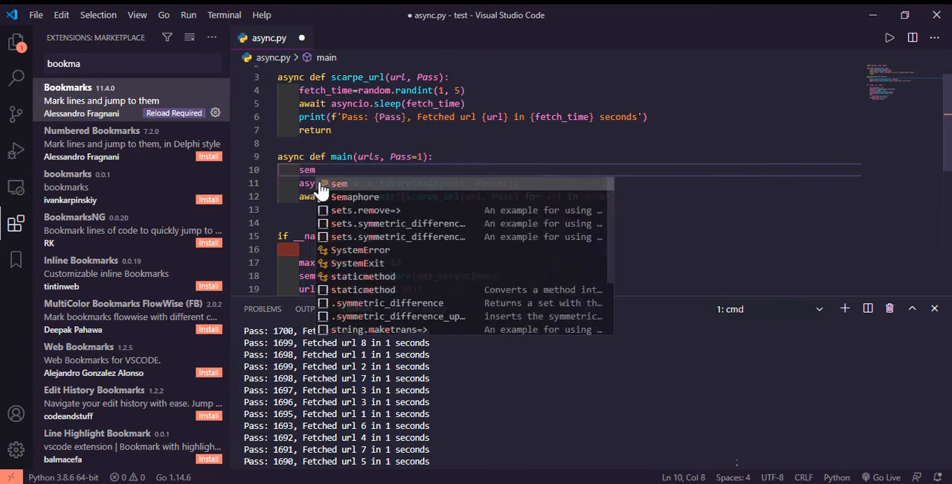
type("acquire")
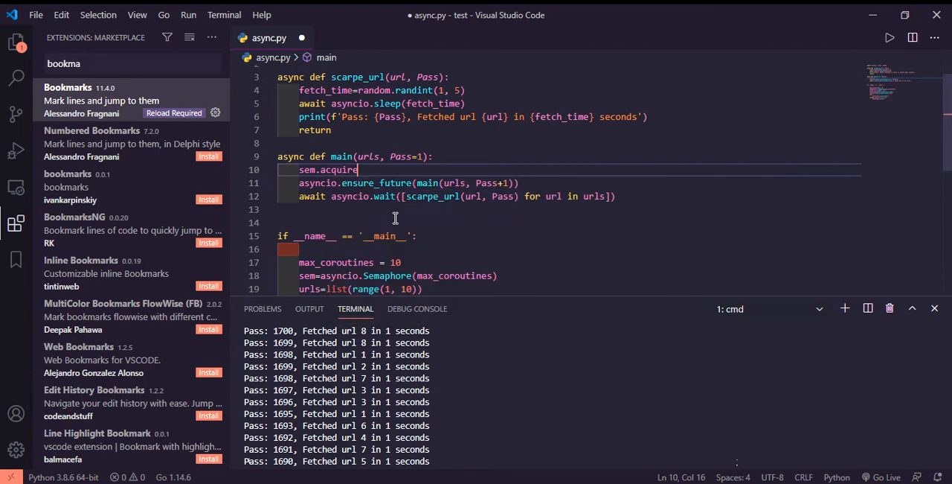
type("()")
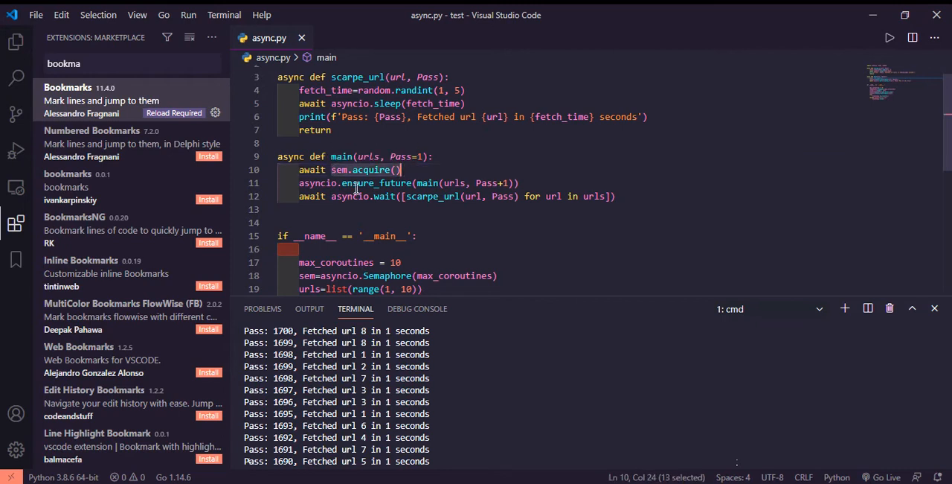
mouse_move(375, 182)
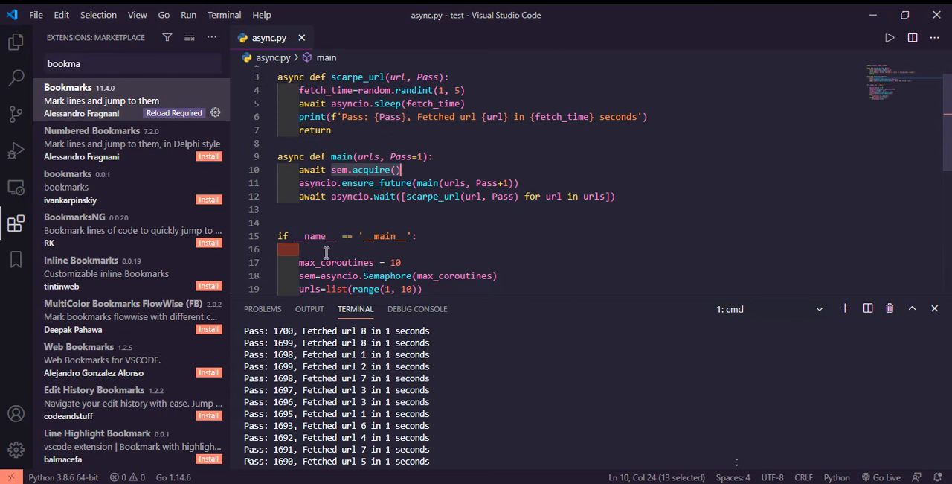
mouse_move(322, 182)
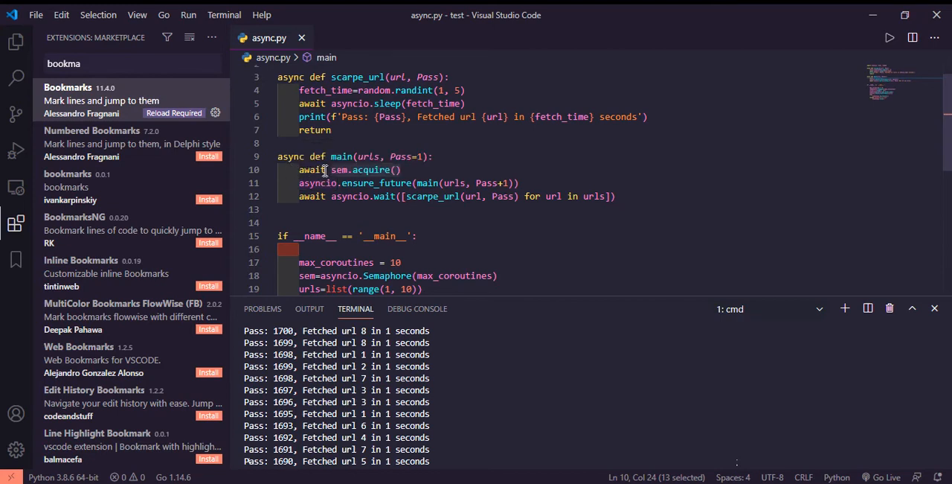
left_click(334, 169)
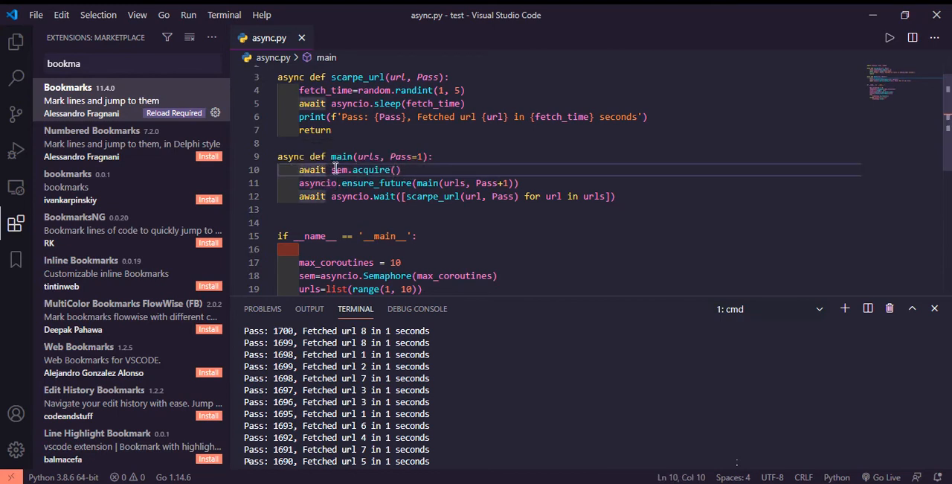
left_click(399, 169)
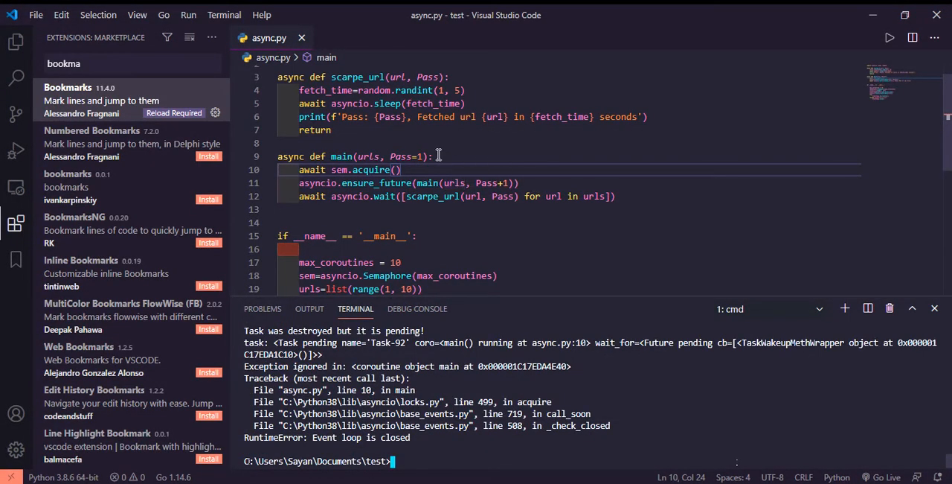
Insert print(f'Pass {Pass} is entered') at the top of main, before acquiring the semaphore
type("prin")
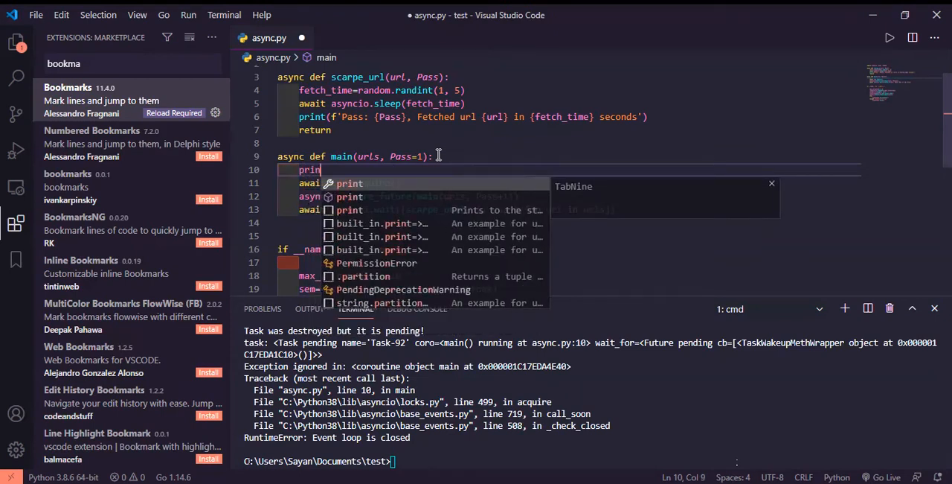
type("(f")
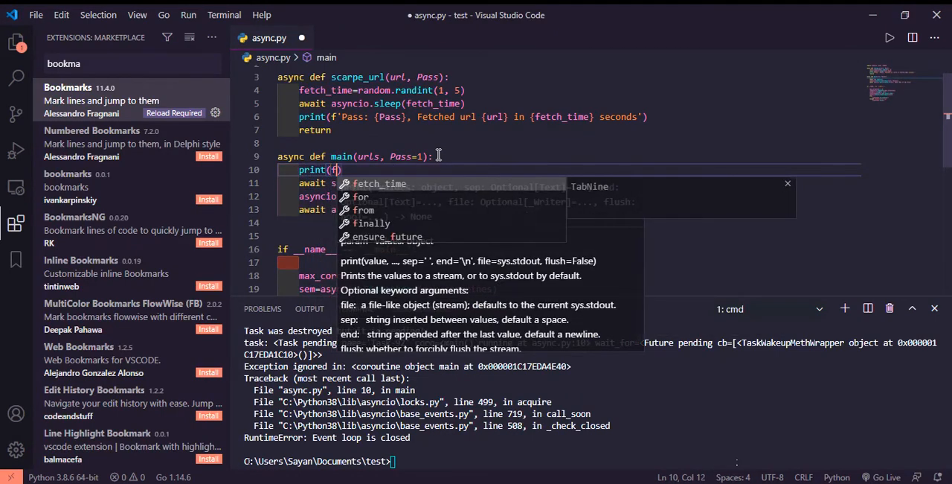
type("'")
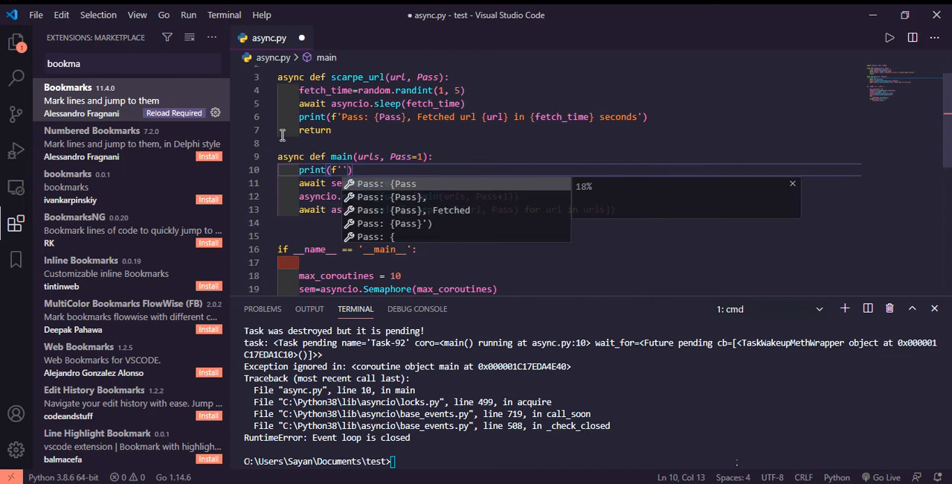
mouse_move(308, 226)
type("Pass {Pas")
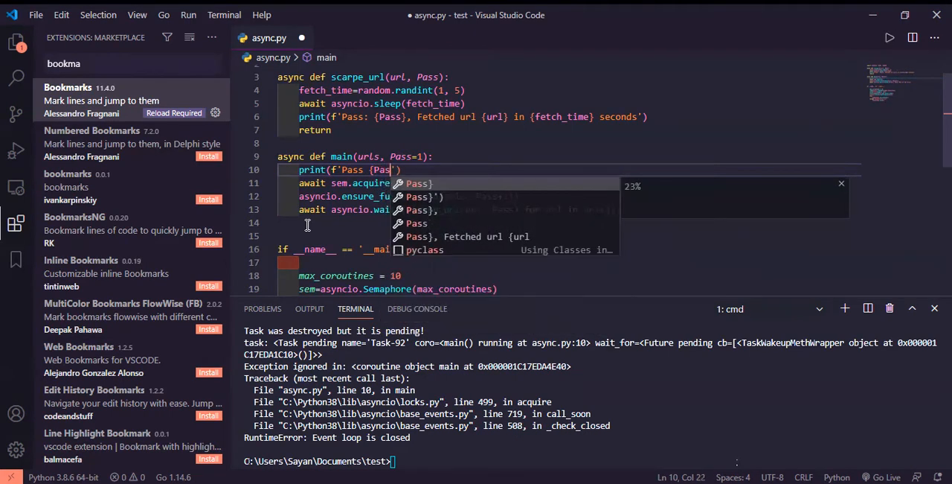
type("i")
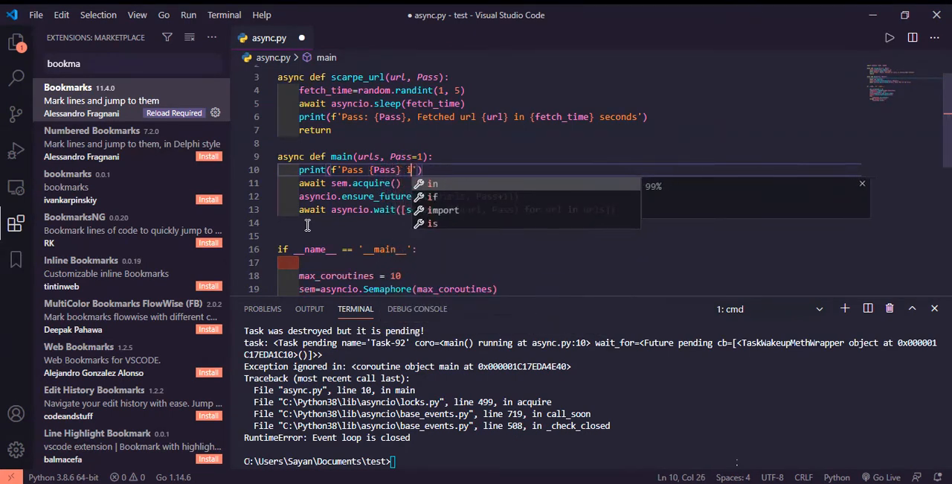
type("s entered")
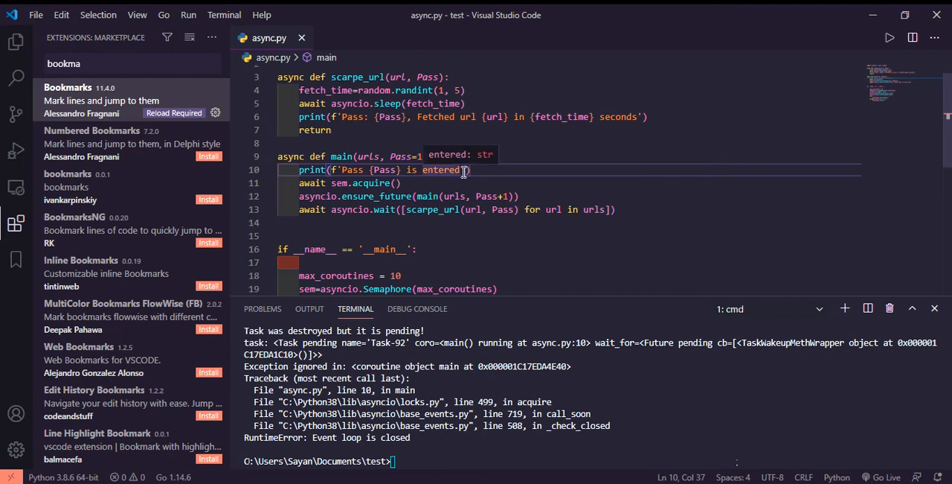
key("Enter")
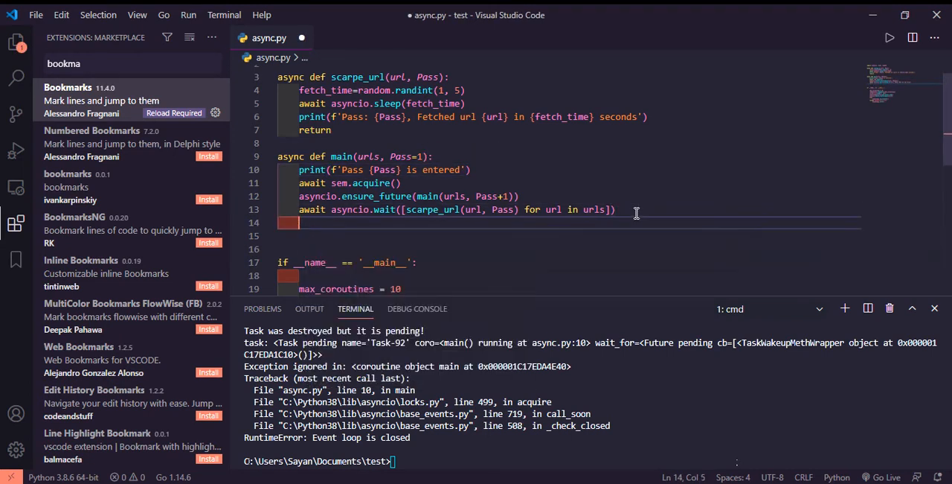
End main with sem.release(), preceded by print(f'Pass: {Pass} is released')
type("sem.")
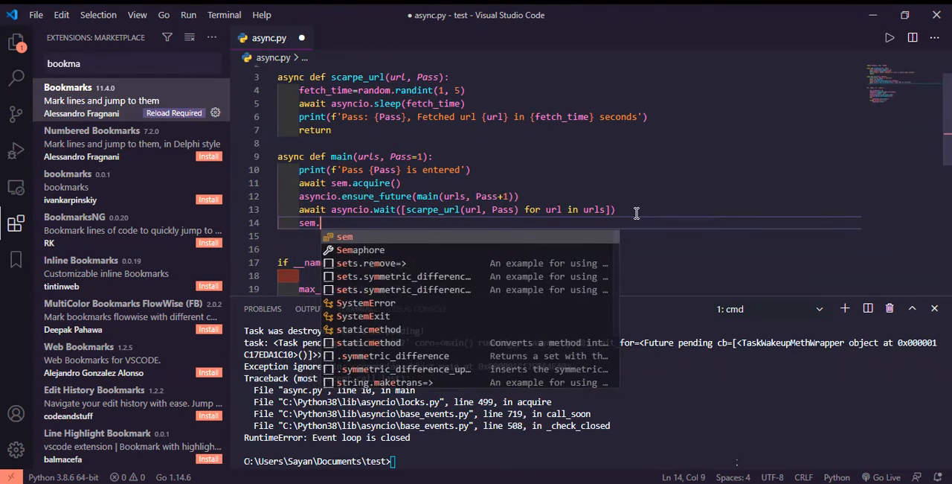
type("release(")
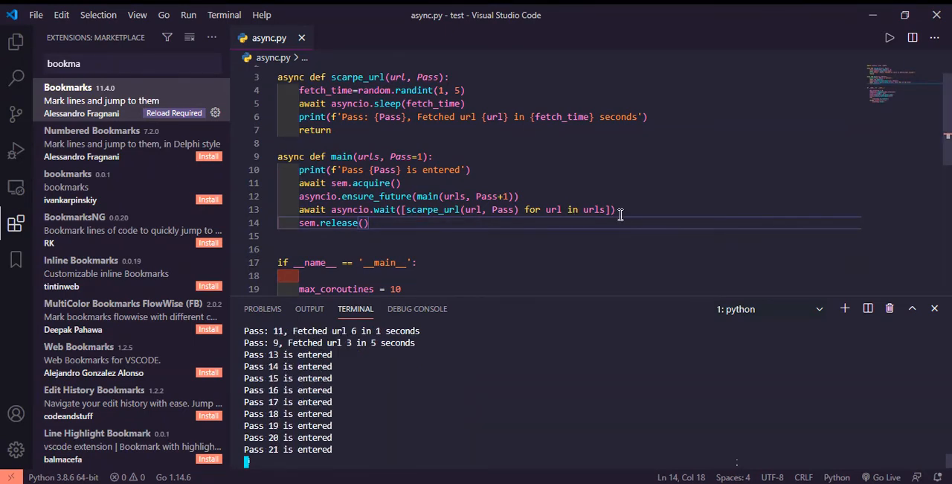
type("print(f'Pass: {Pass")
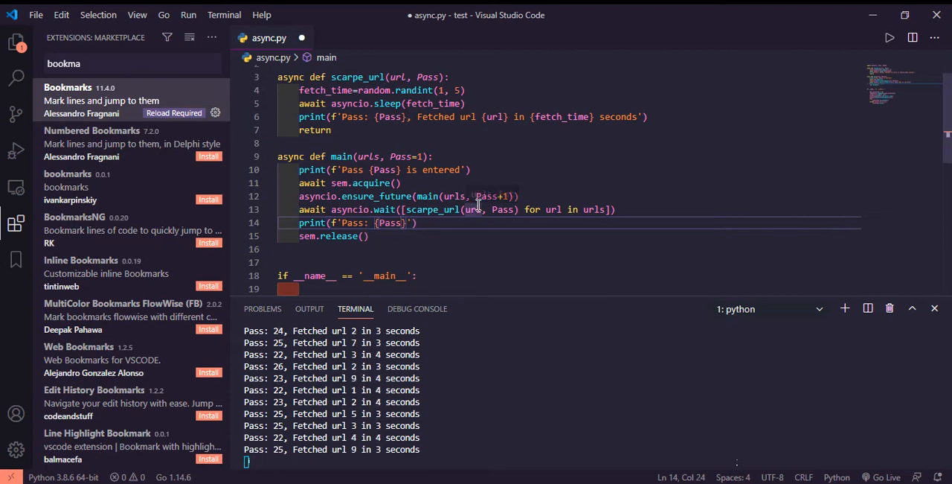
type("is")
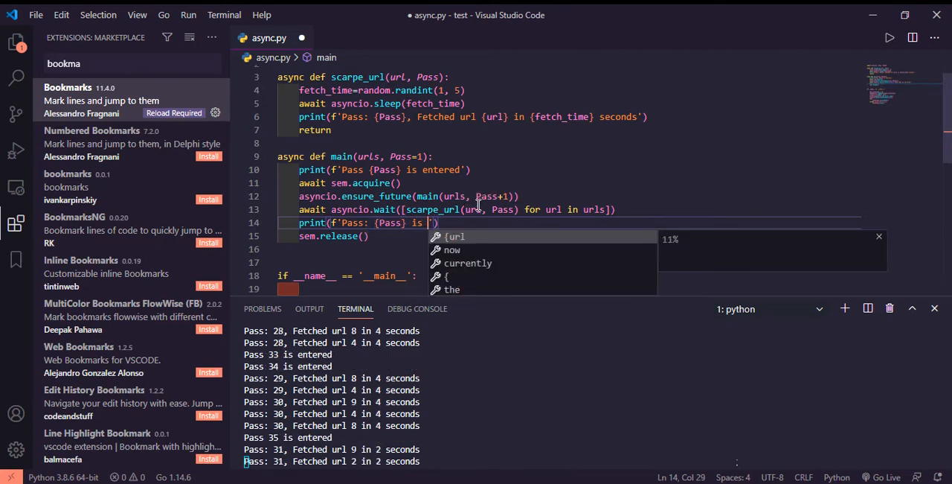
type("fin")
left_click(591, 395)
type("python async.py >>")
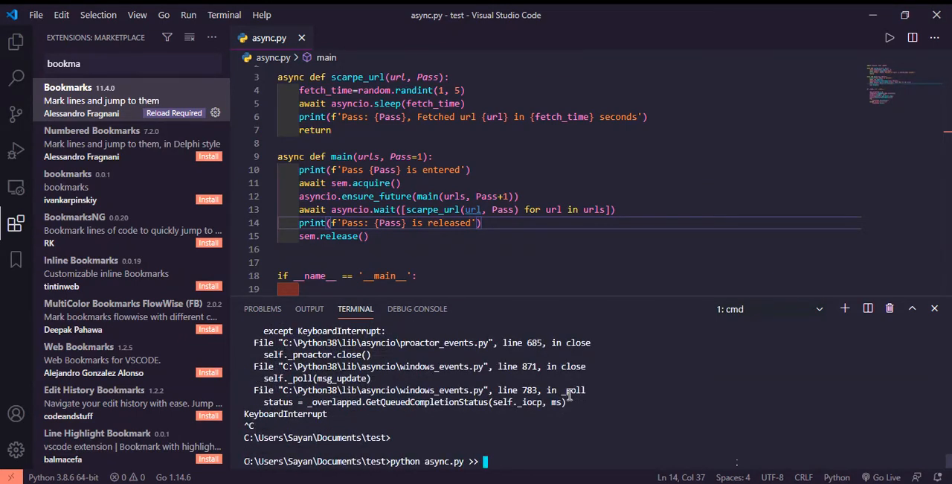
Run async.py with output appended to test.txt and view the entered passes and fetched urls
type("test,")
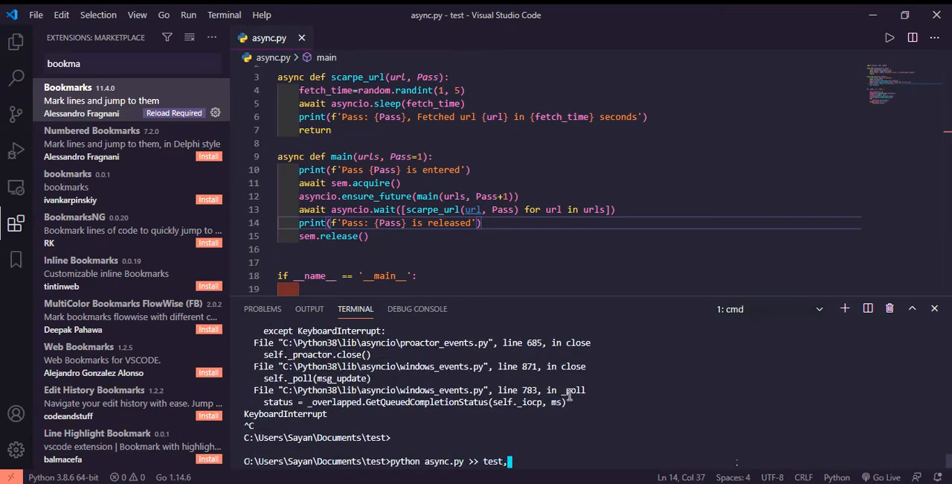
type(".txt")
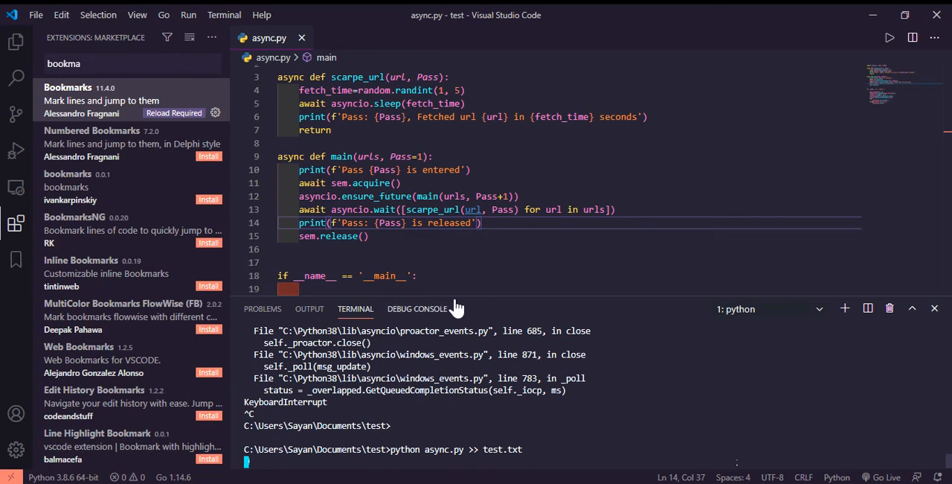
mouse_move(318, 260)
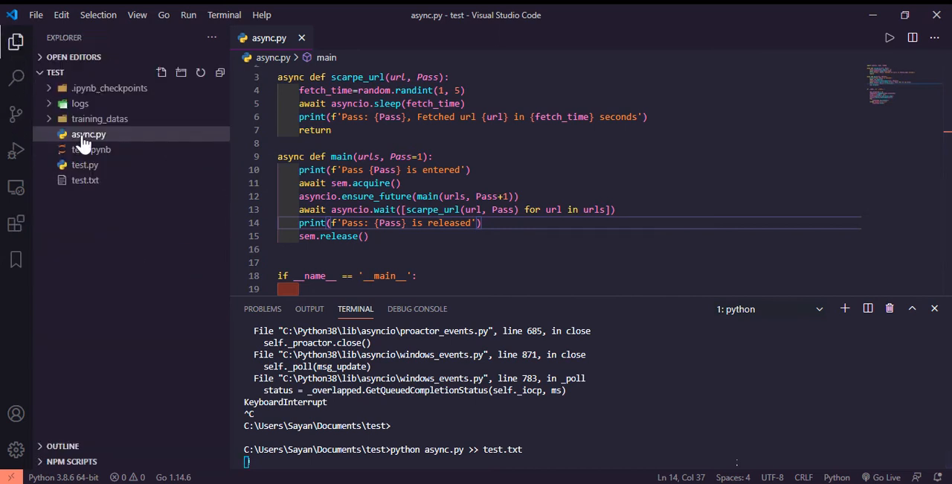
left_click(85, 179)
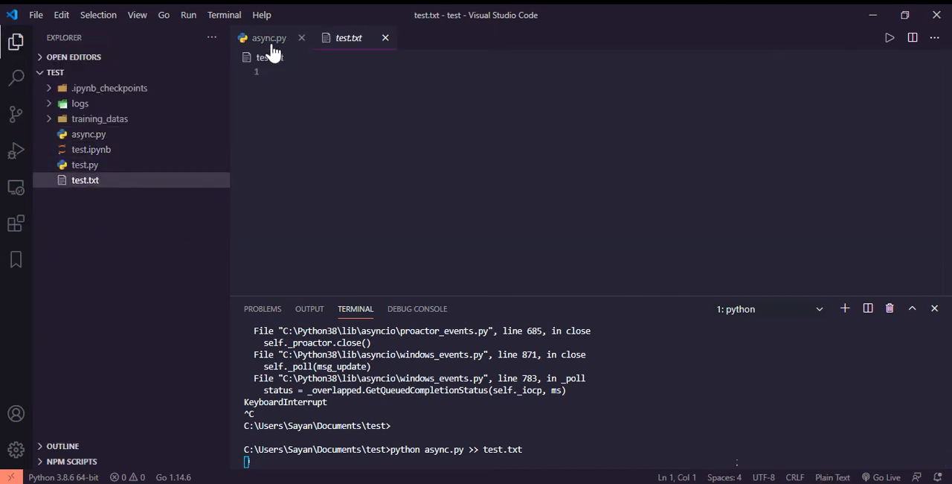
left_click(268, 38)
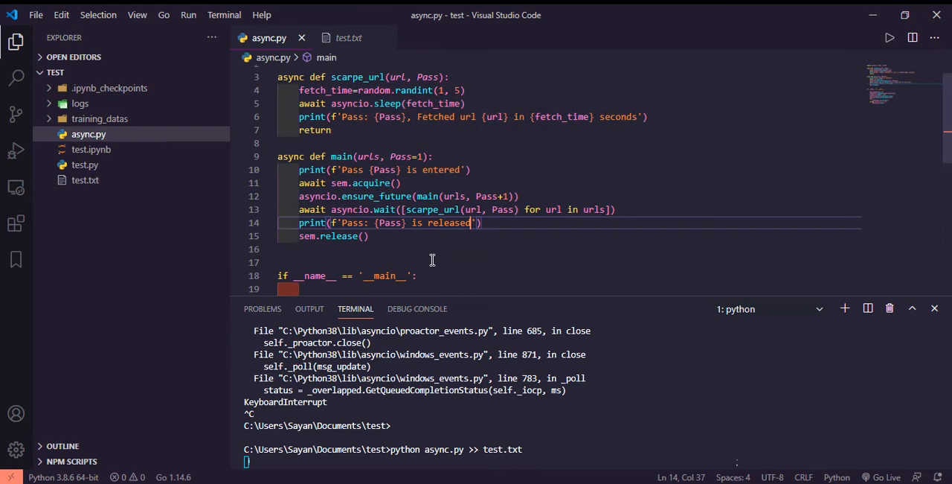
mouse_move(532, 454)
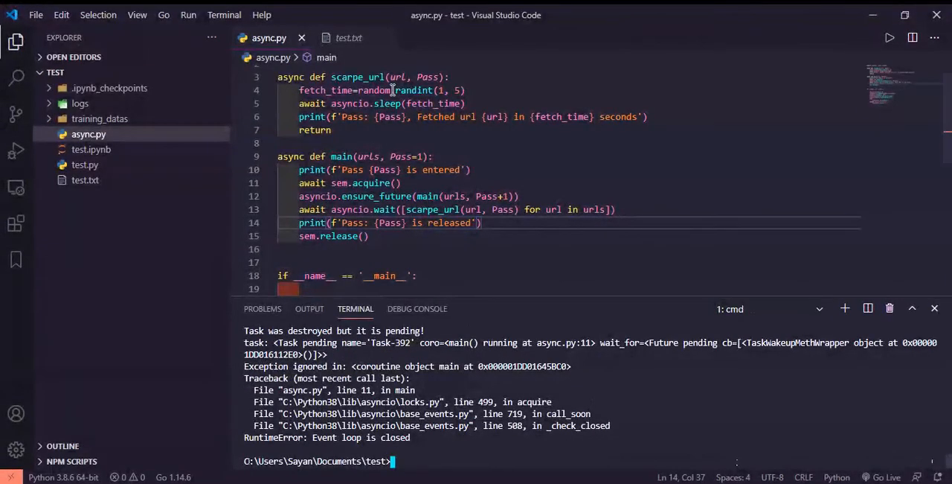
left_click(348, 38)
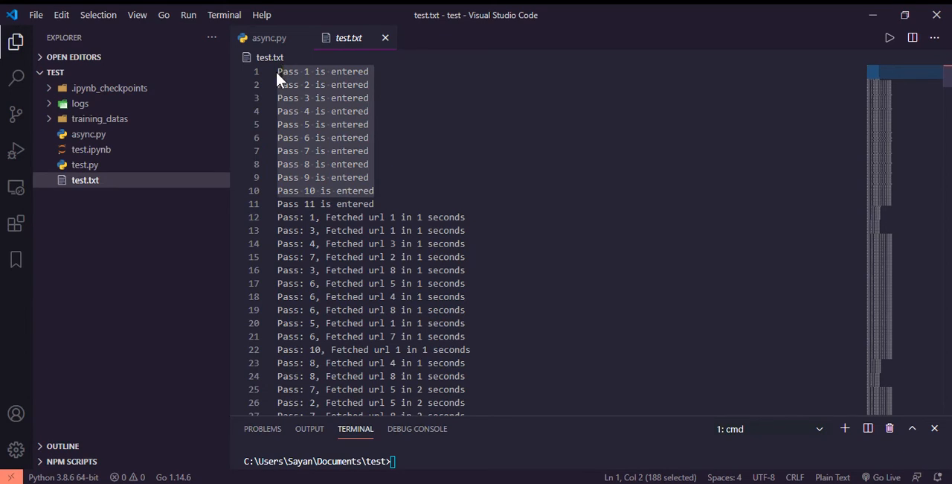
Move the 'Pass {Pass} is entered' print below await sem.acquire() and rerun into test.txt
left_click(267, 38)
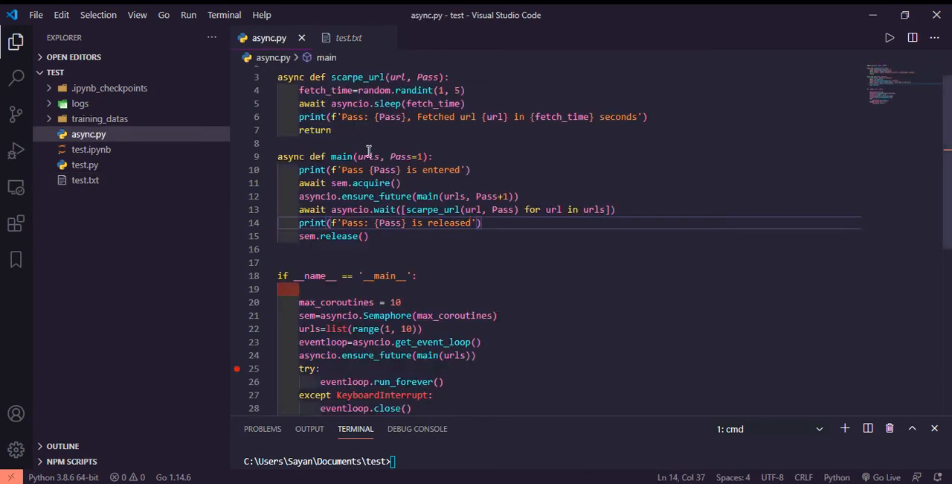
mouse_move(487, 165)
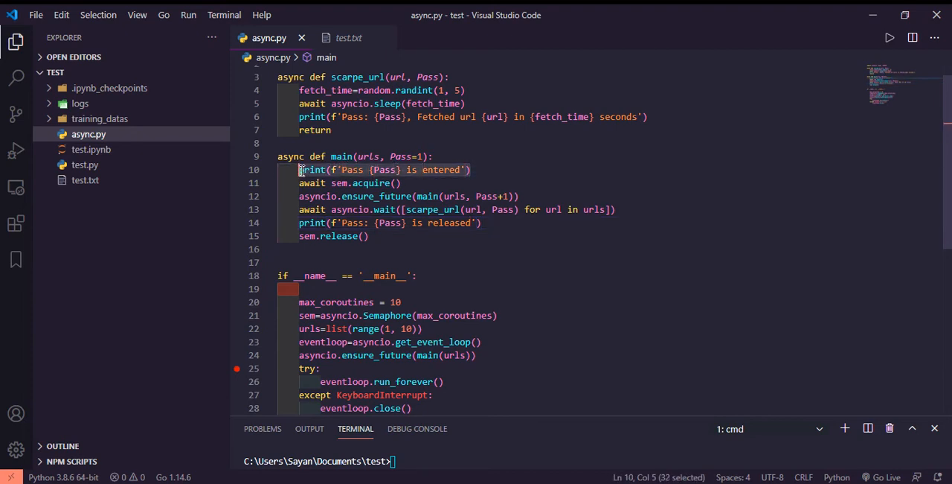
key("Delete")
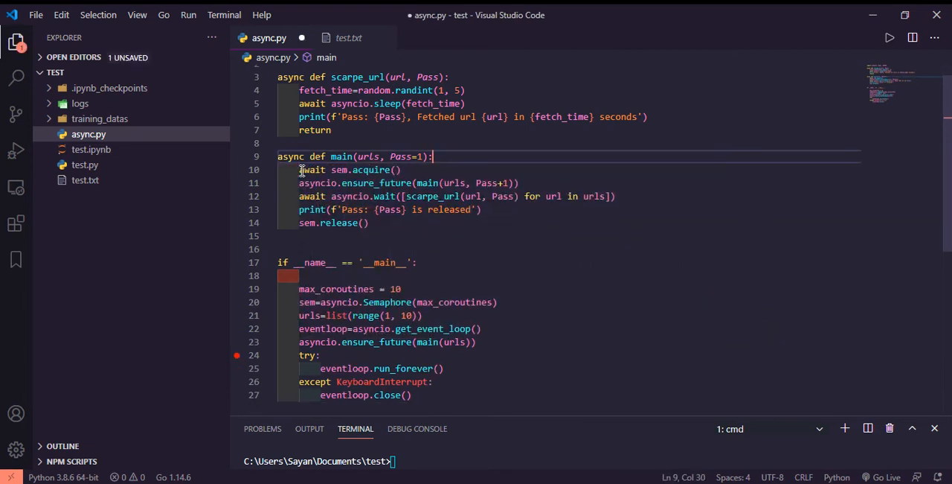
left_click(400, 170)
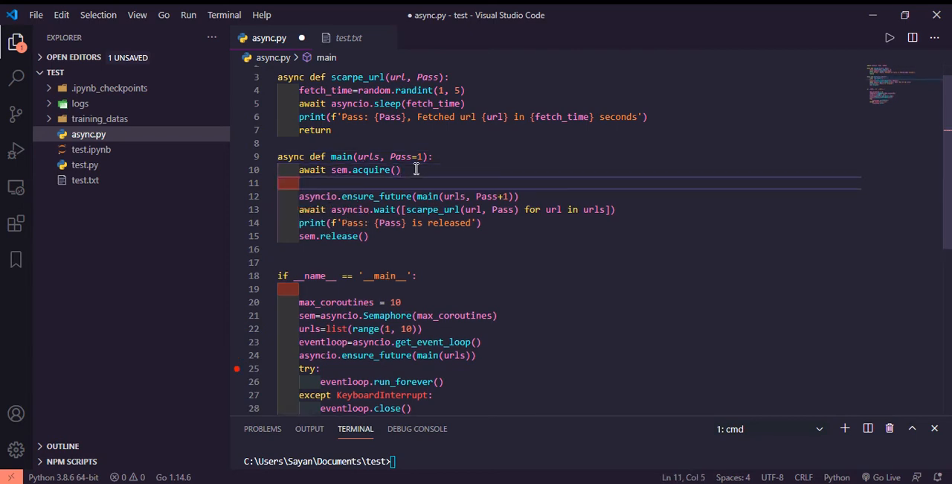
type("print(f'Pass {Pass} is entered')")
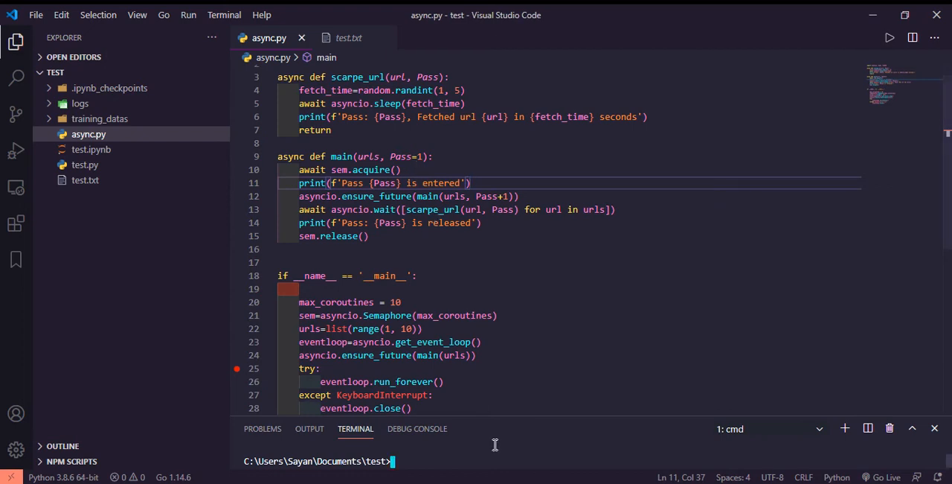
type("python async.py >> test.txt")
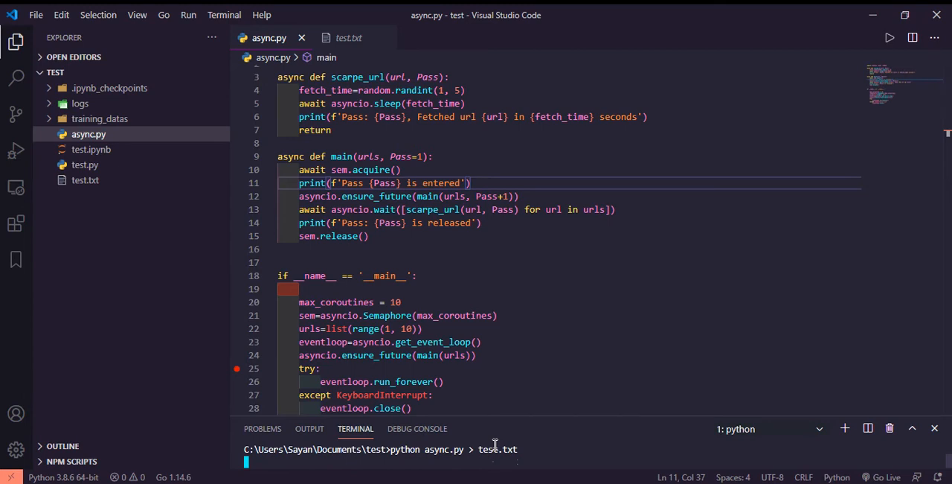
Stop the redirected run with Ctrl+C and check test.txt shows pass 1 released before pass 11
left_click(348, 37)
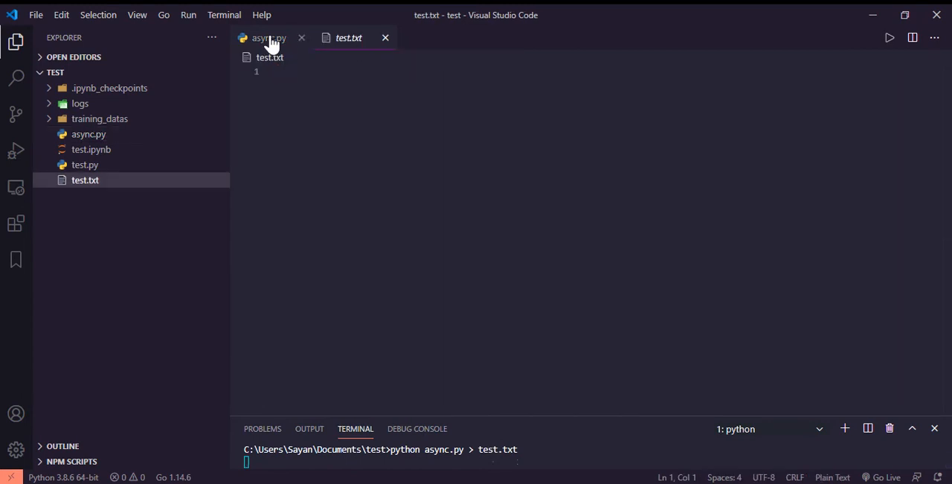
left_click(268, 38)
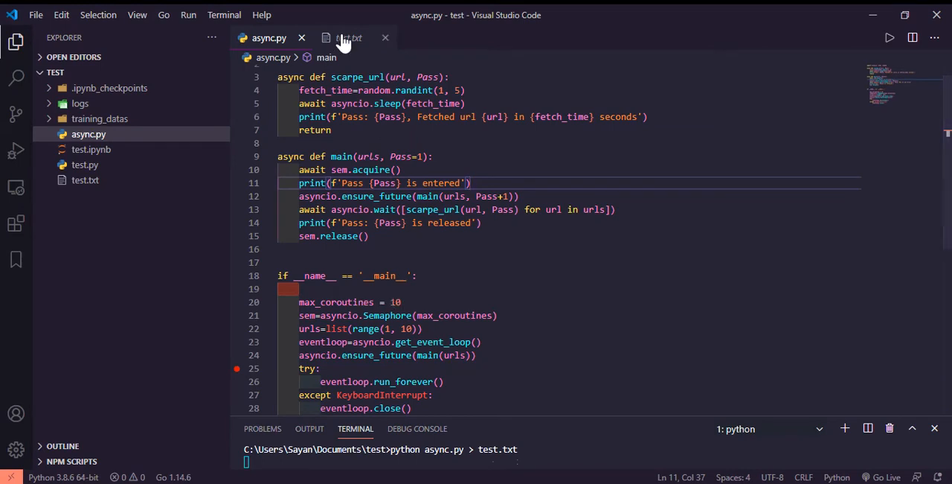
left_click(349, 37)
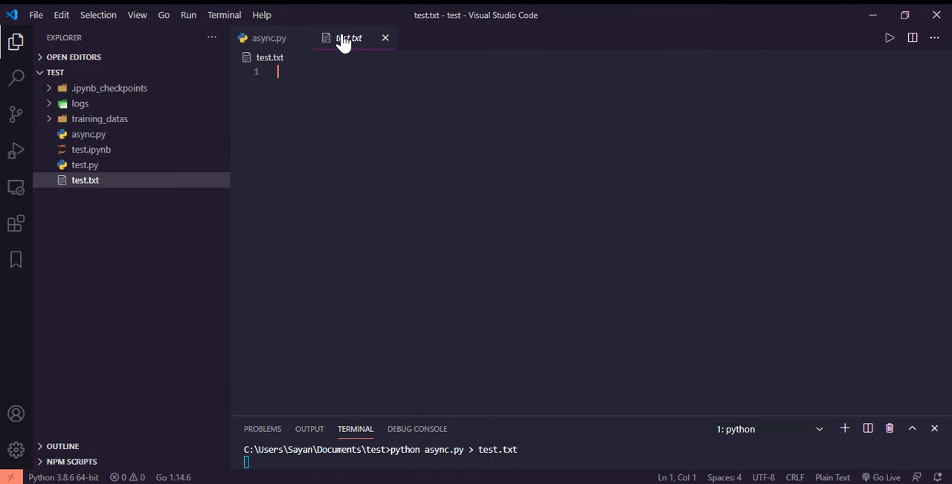
left_click(269, 38)
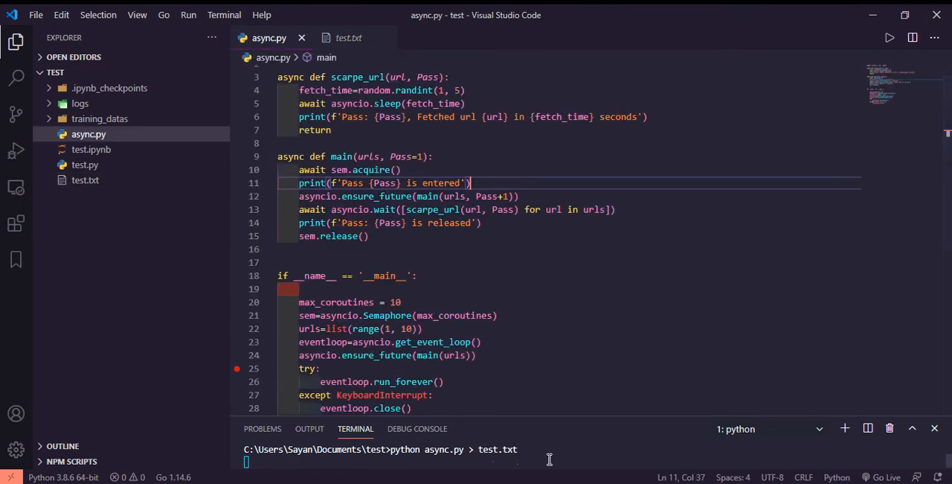
key("ctrl+c")
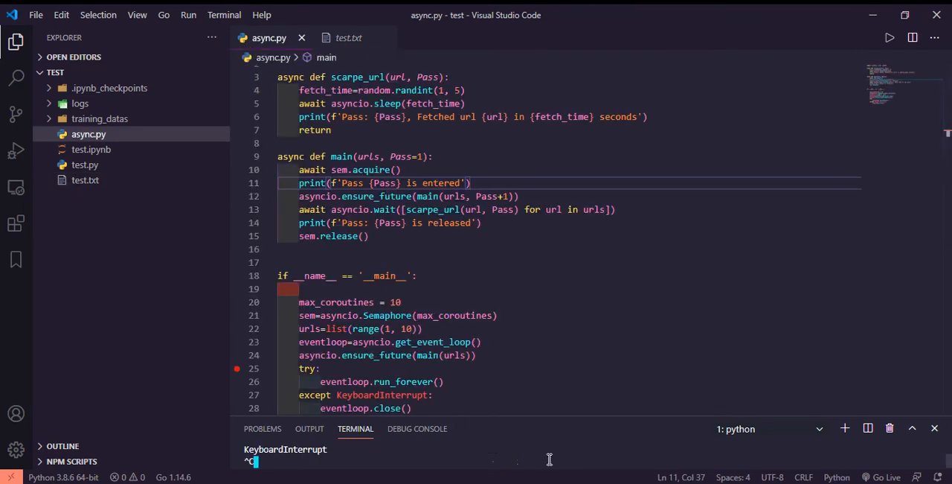
left_click(349, 38)
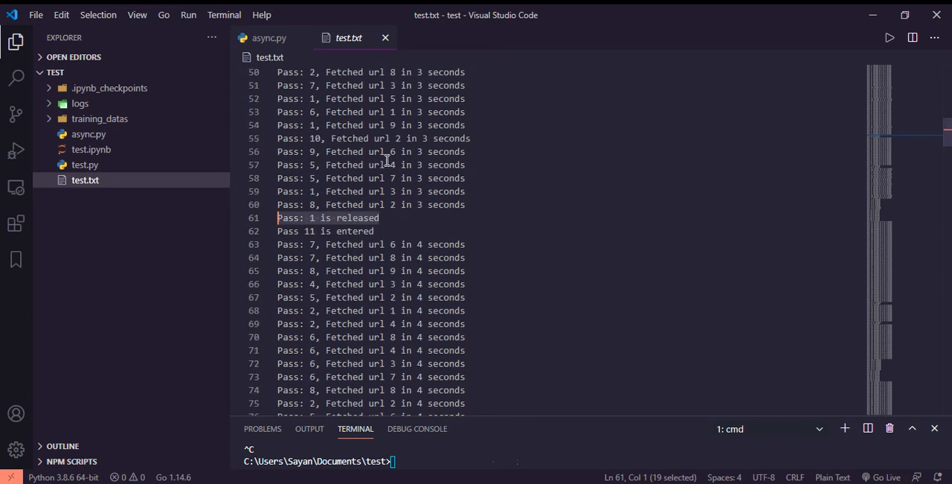
mouse_move(401, 199)
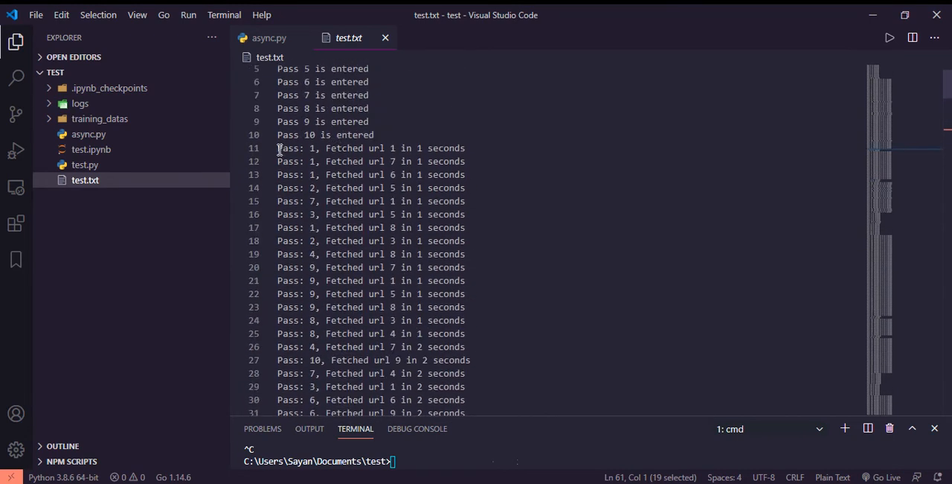
Search test.txt for 'Pass: 1'
key("Ctrl+f")
type("Pass: 1")
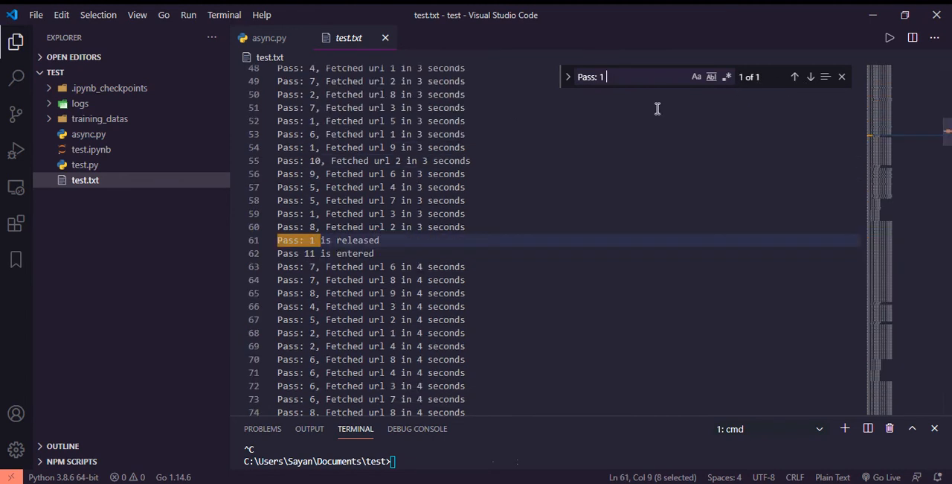
mouse_move(546, 112)
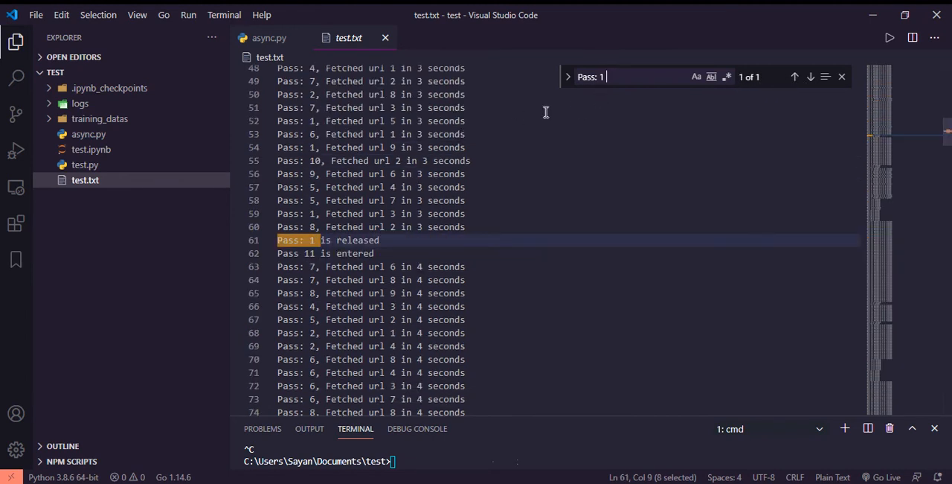
Narrow the search to 'Pass: 1,' and scroll through its nine fetch matches
left_click(810, 77)
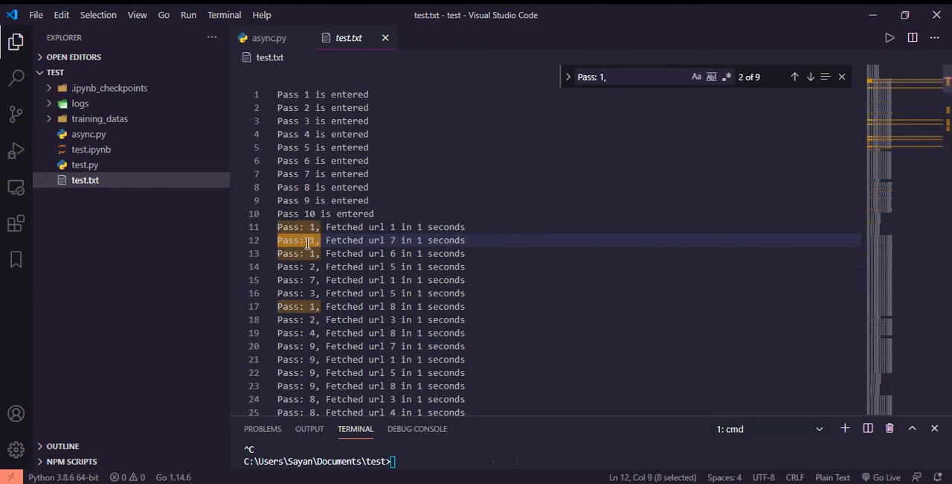
scroll("down", 3)
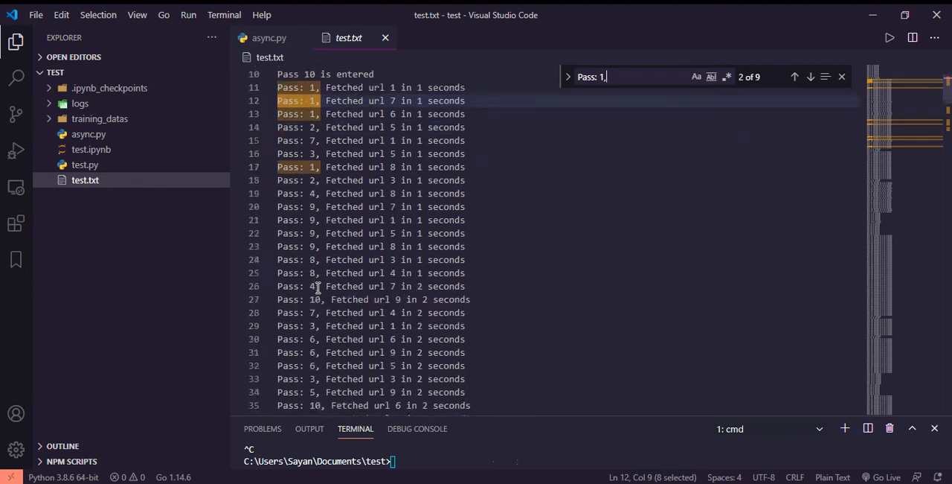
scroll("down", 3)
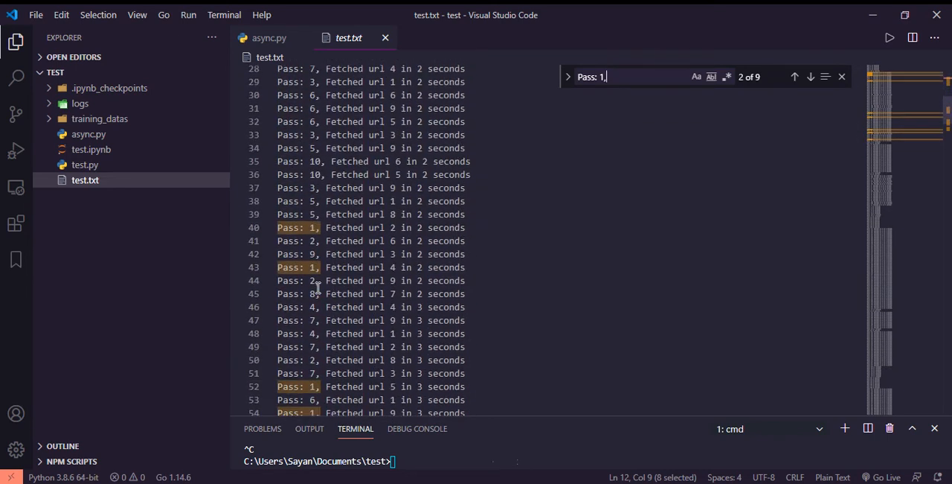
scroll("down", 3)
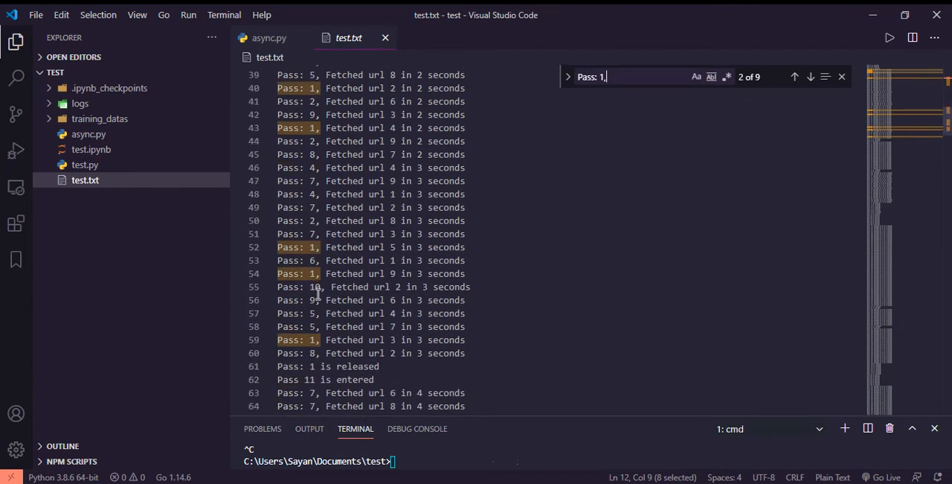
scroll("down", 3)
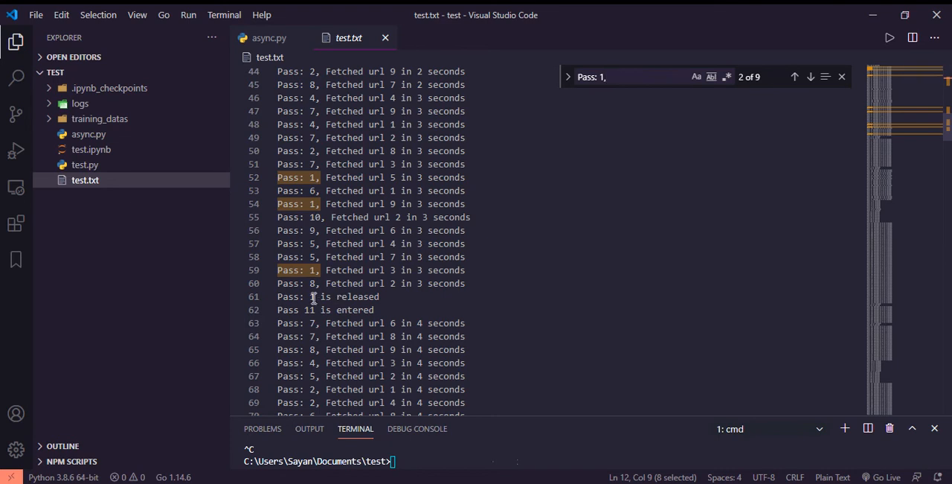
left_click(268, 38)
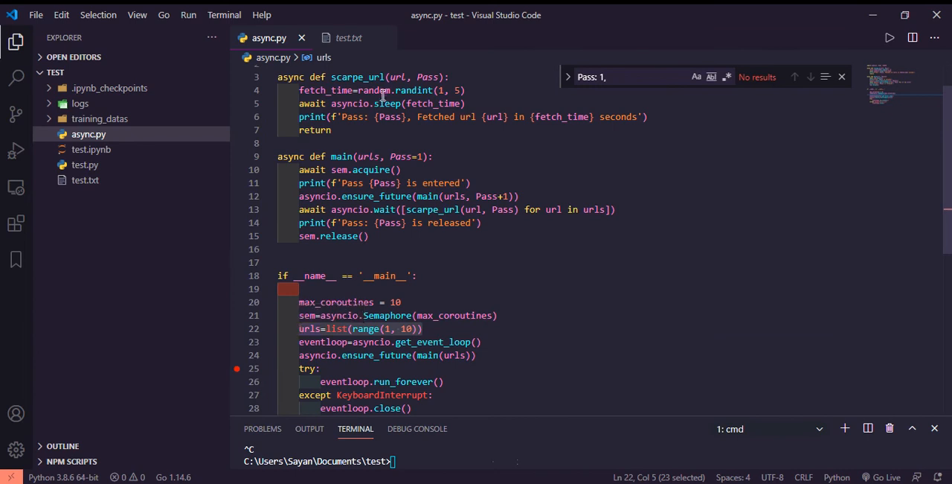
Inspect the main coroutine definition in async.py, then return to test.txt
left_click(335, 156)
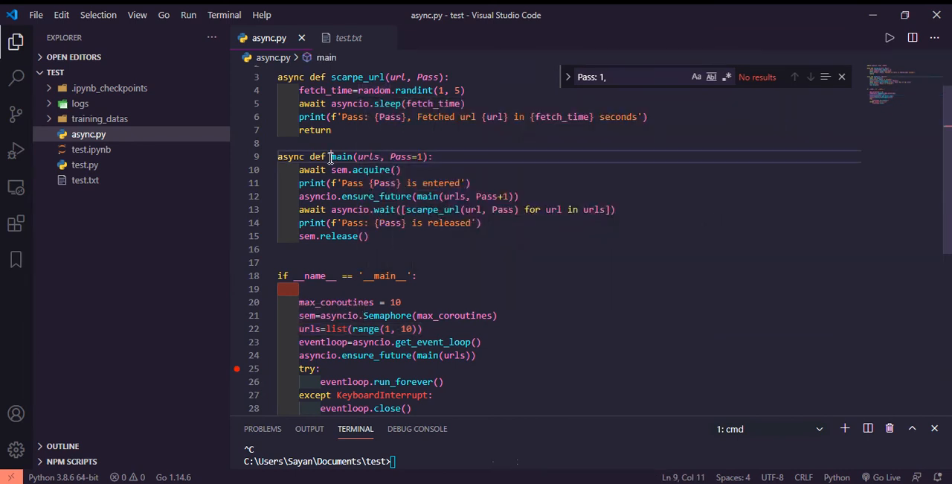
left_click(349, 38)
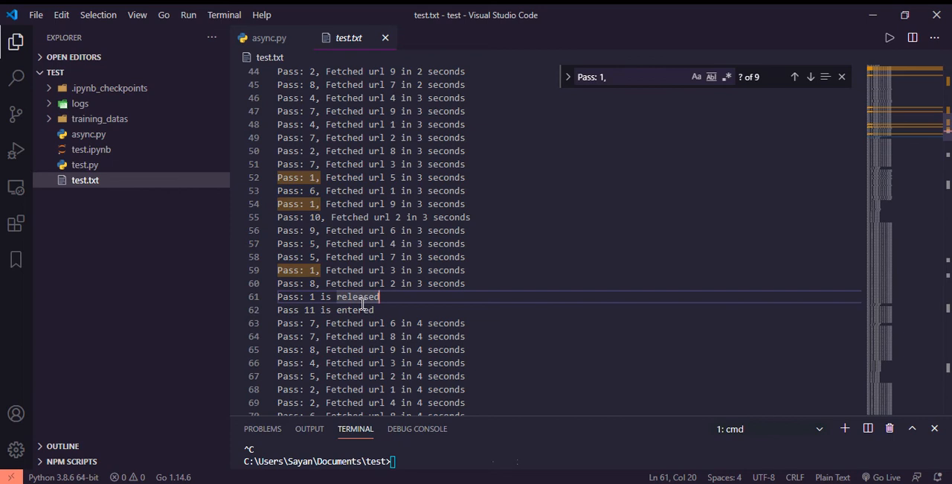
Scroll test.txt past passes being released and new passes entering, then return to async.py
scroll("down", 3)
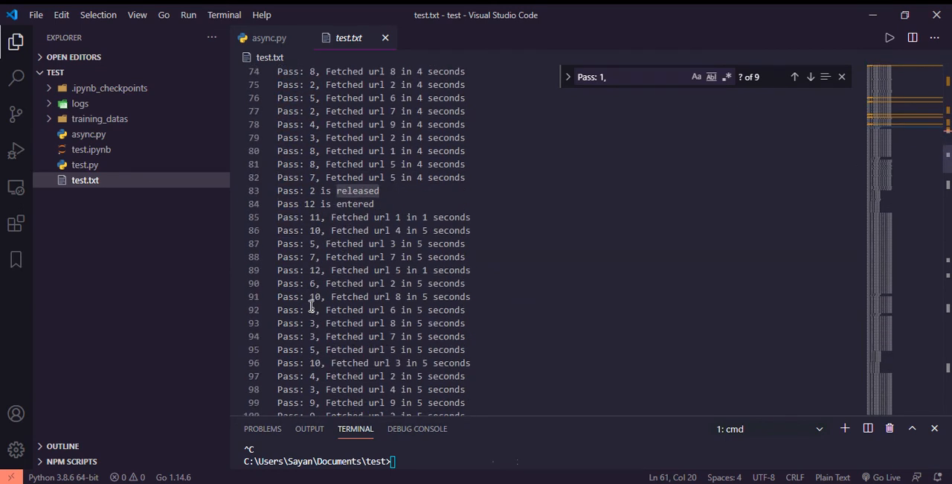
scroll("down", 3)
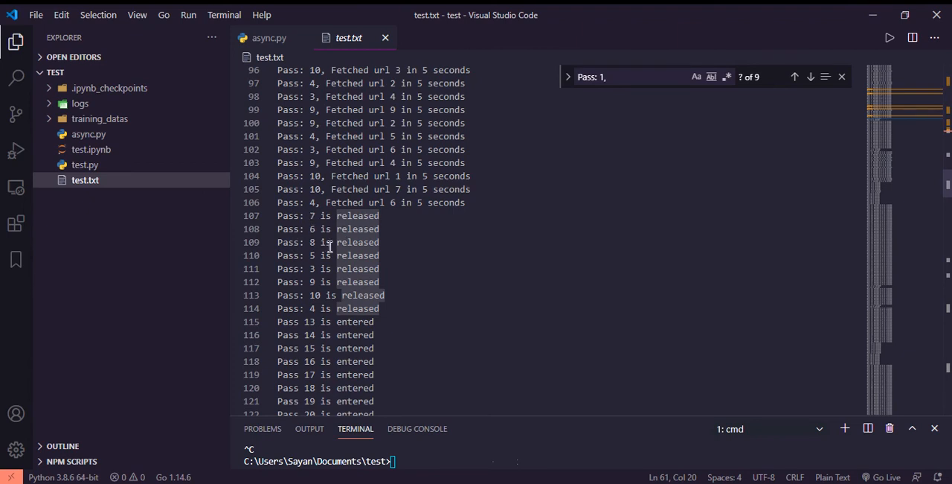
mouse_move(331, 302)
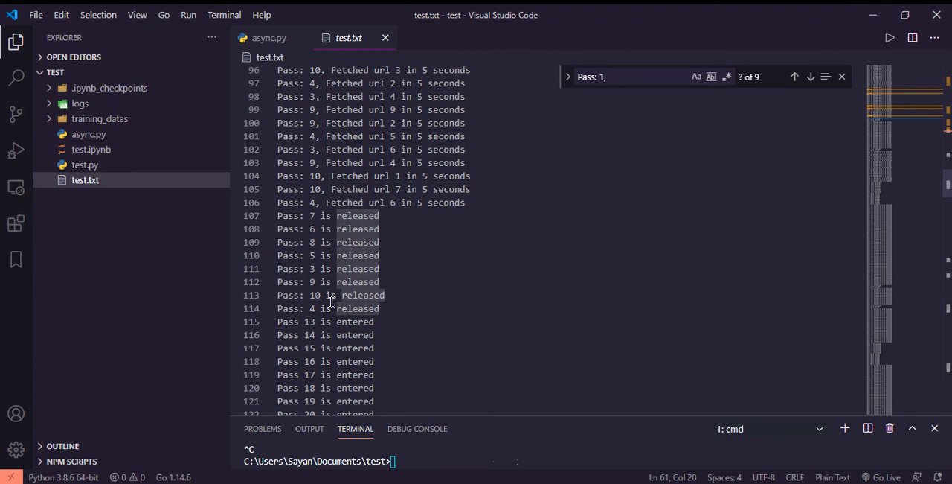
mouse_move(319, 328)
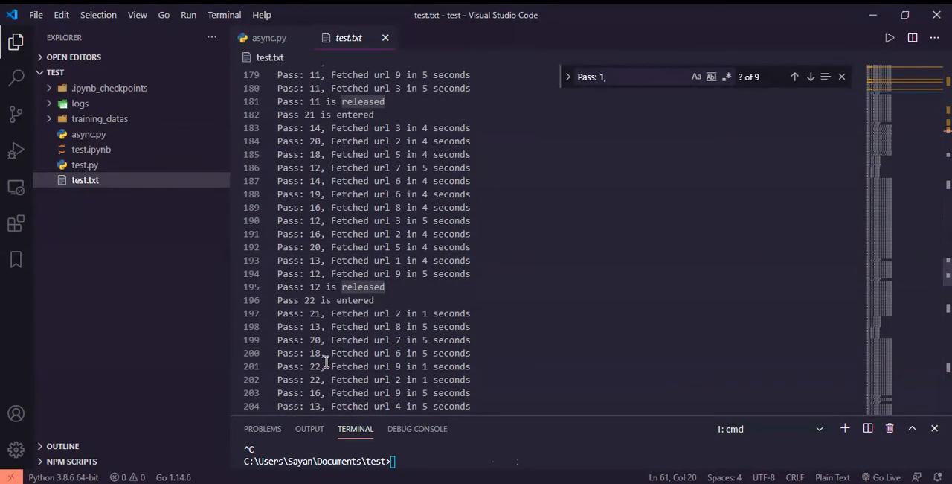
left_click(267, 38)
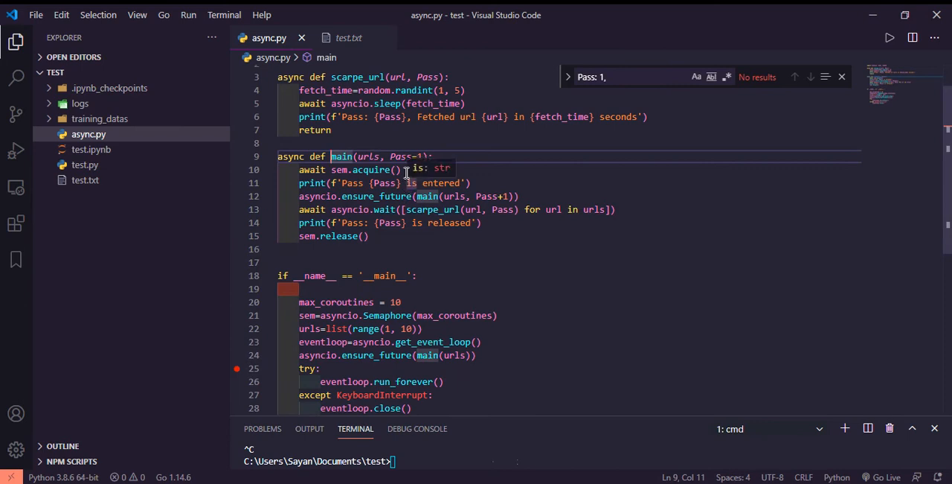
mouse_move(403, 169)
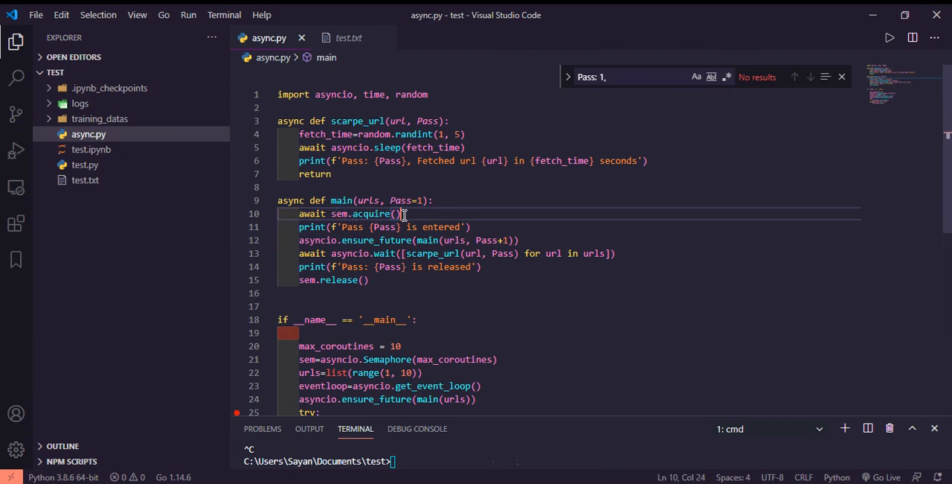
scroll("down", 3)
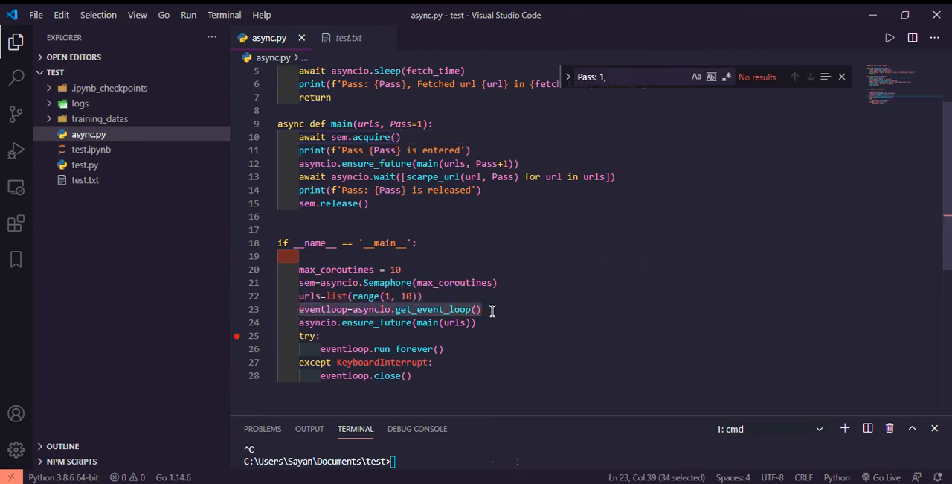
left_click(491, 308)
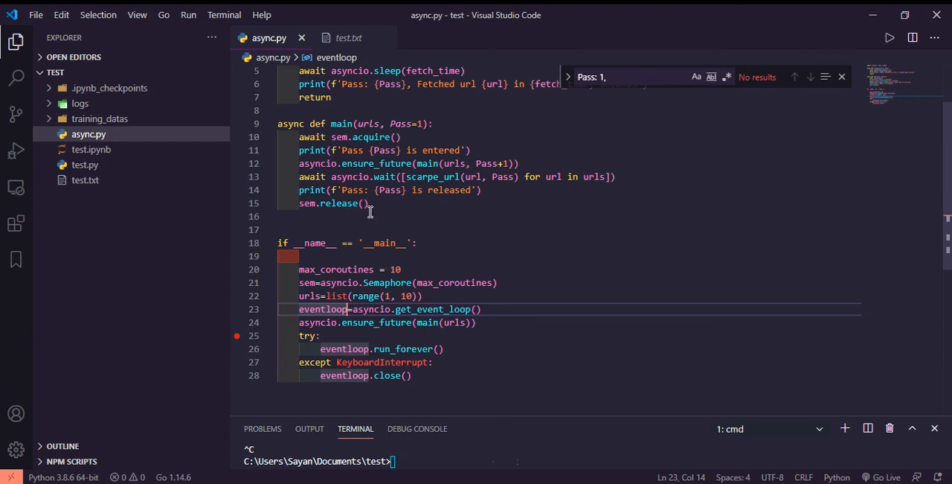
left_click(399, 268)
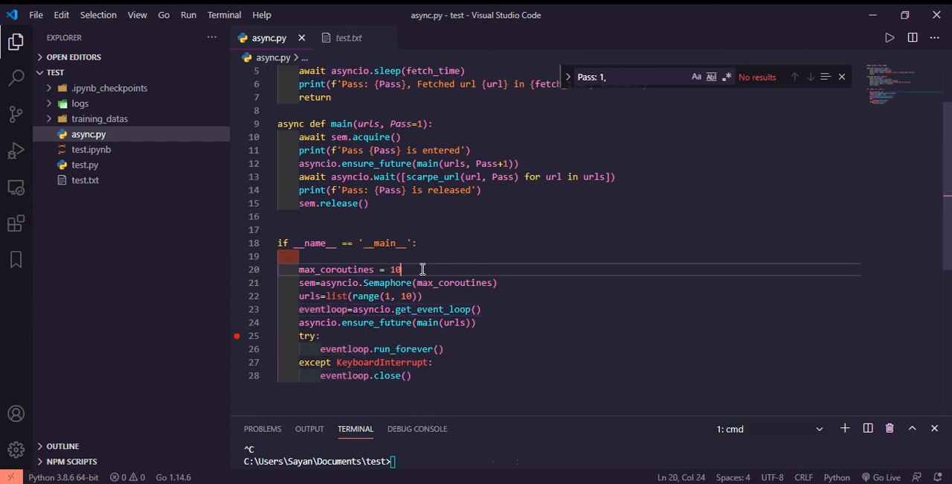
mouse_move(269, 38)
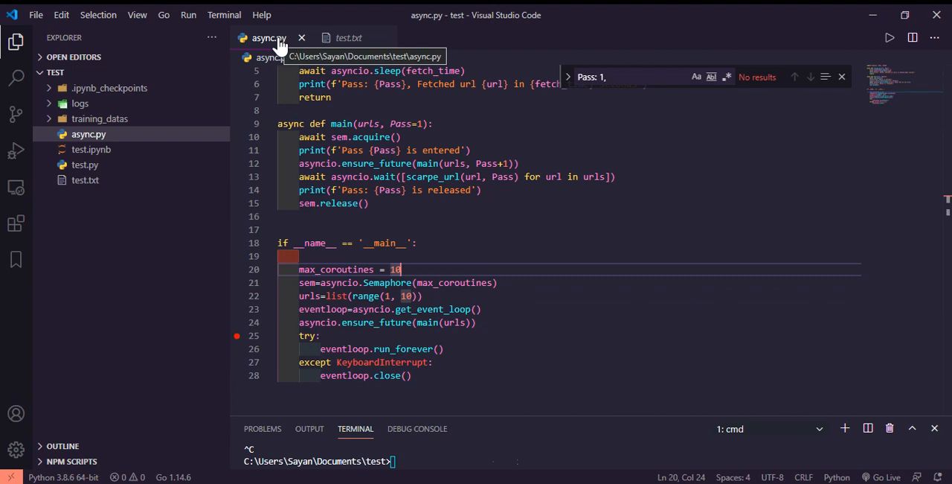
mouse_move(409, 110)
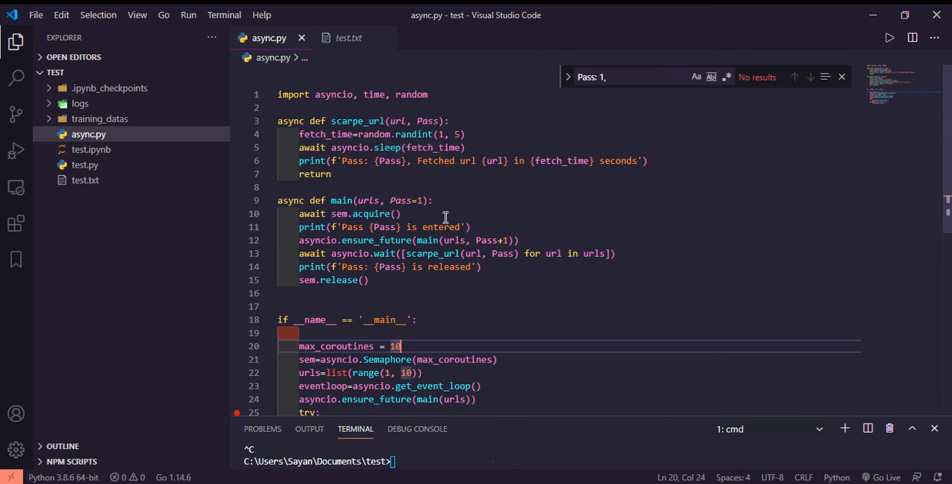
scroll("down", 3)
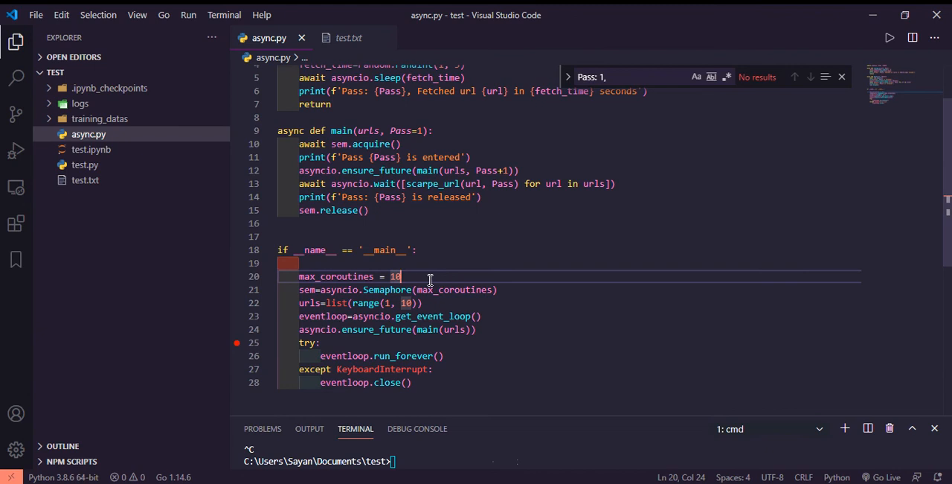
mouse_move(420, 276)
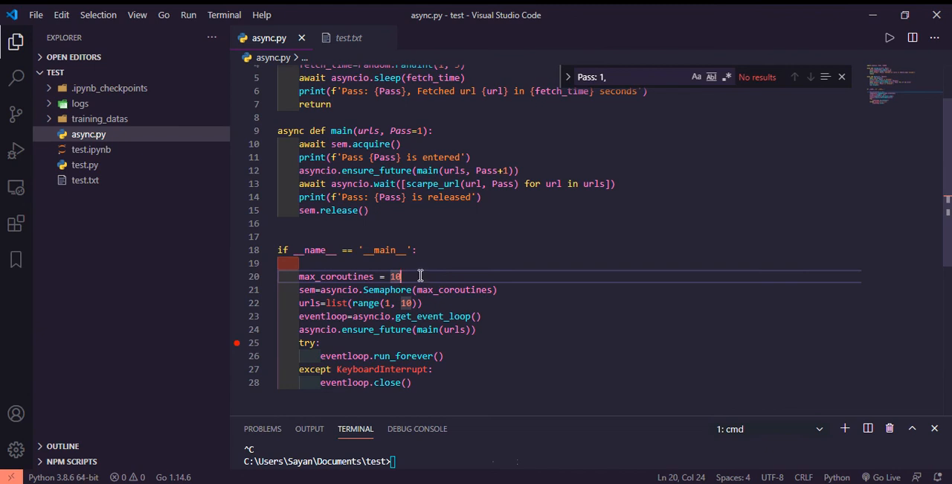
mouse_move(418, 137)
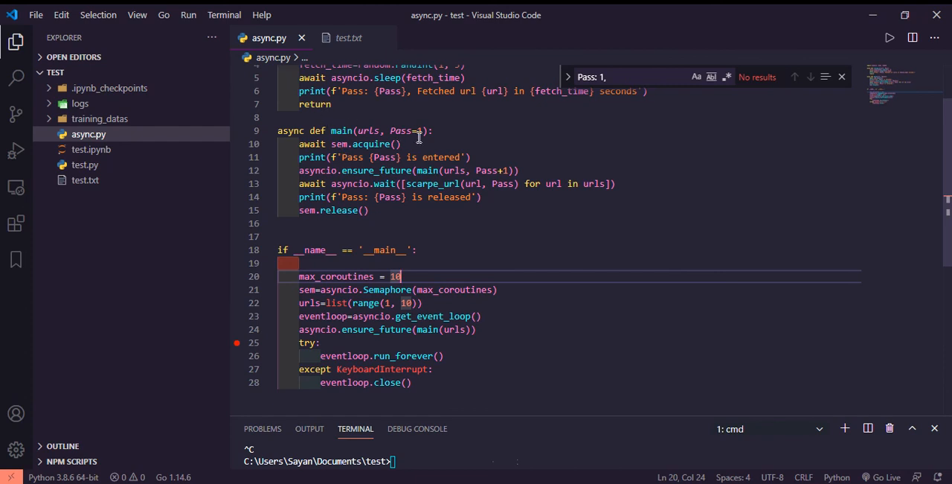